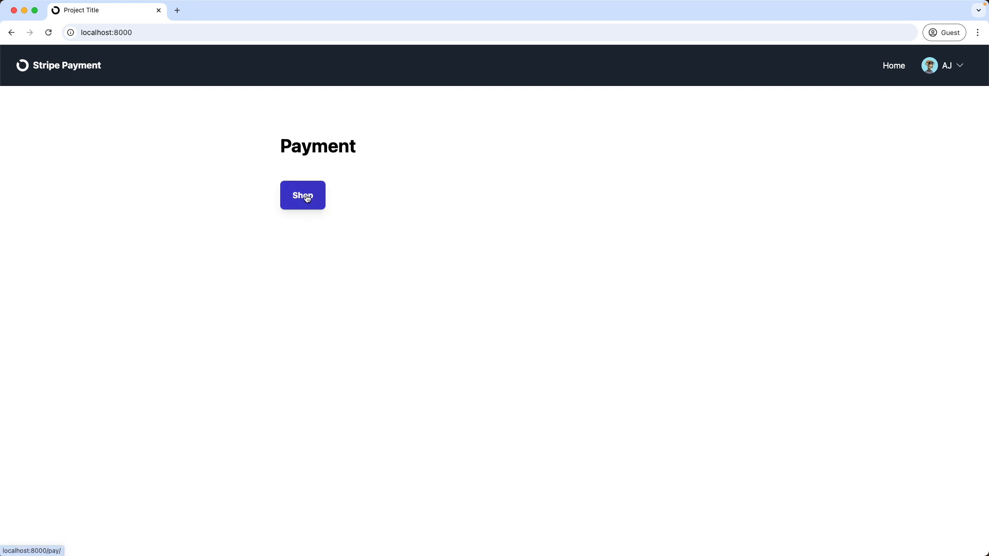
- Reach The OG Stack T-Shirt product page via Shop and start checkout with Buy
left_click(303, 196)
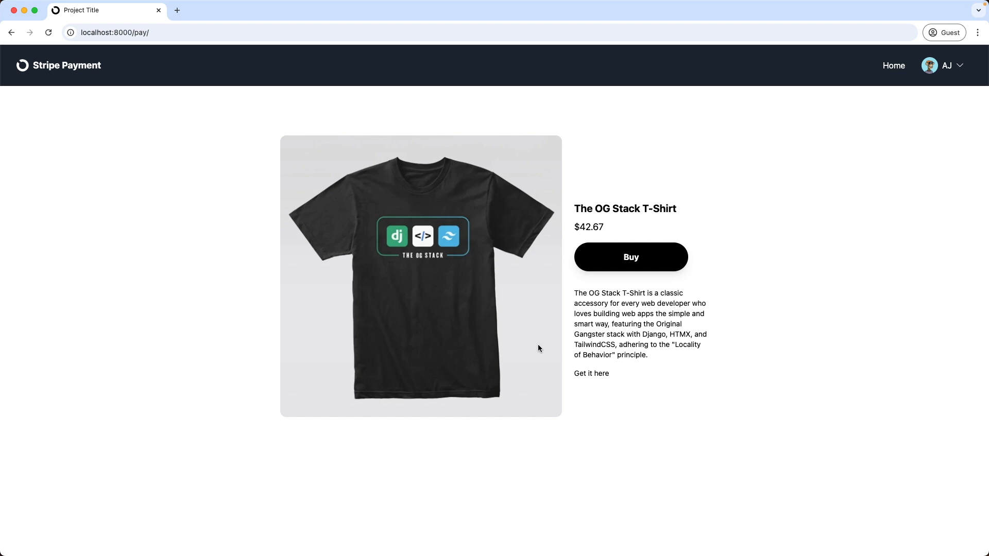
mouse_move(542, 346)
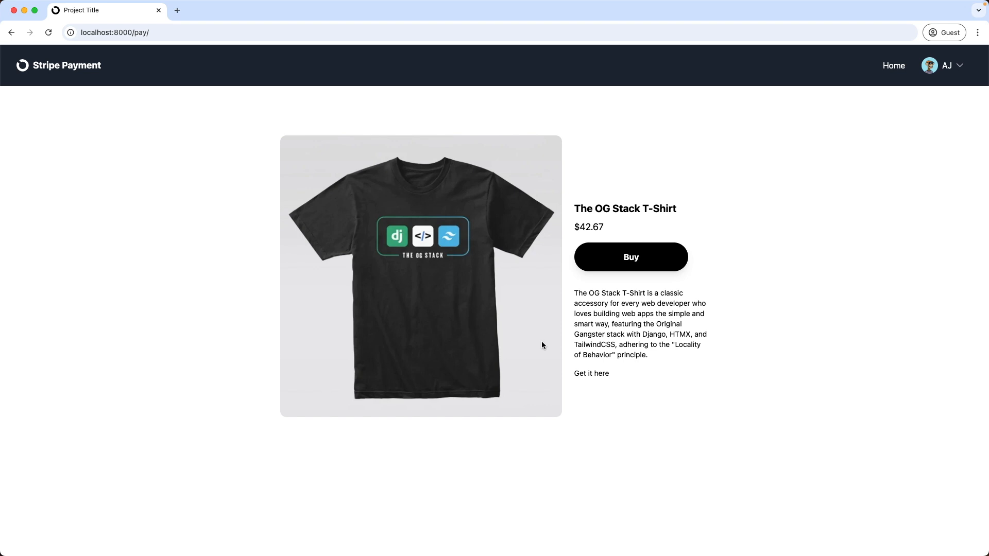
left_click(630, 257)
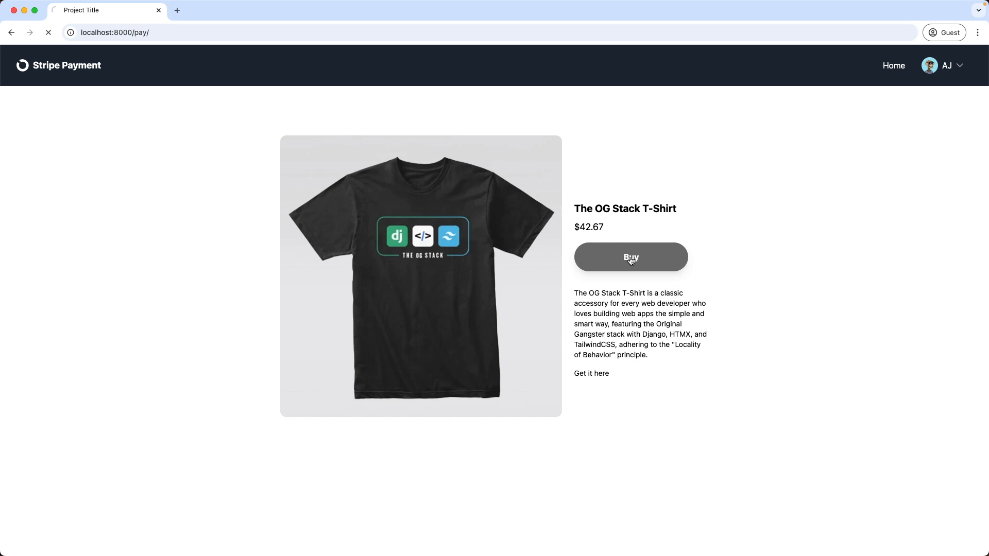
left_click(630, 257)
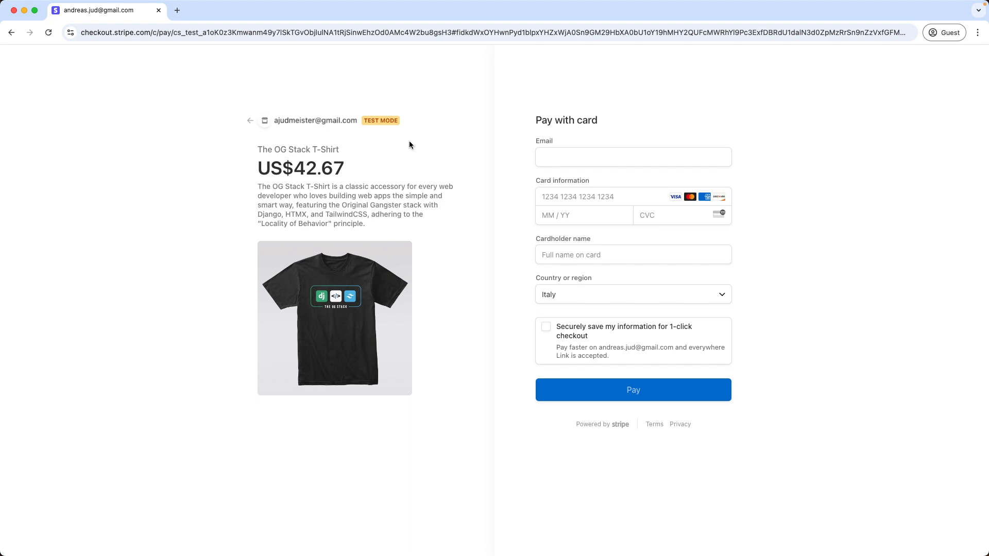
left_click(632, 156)
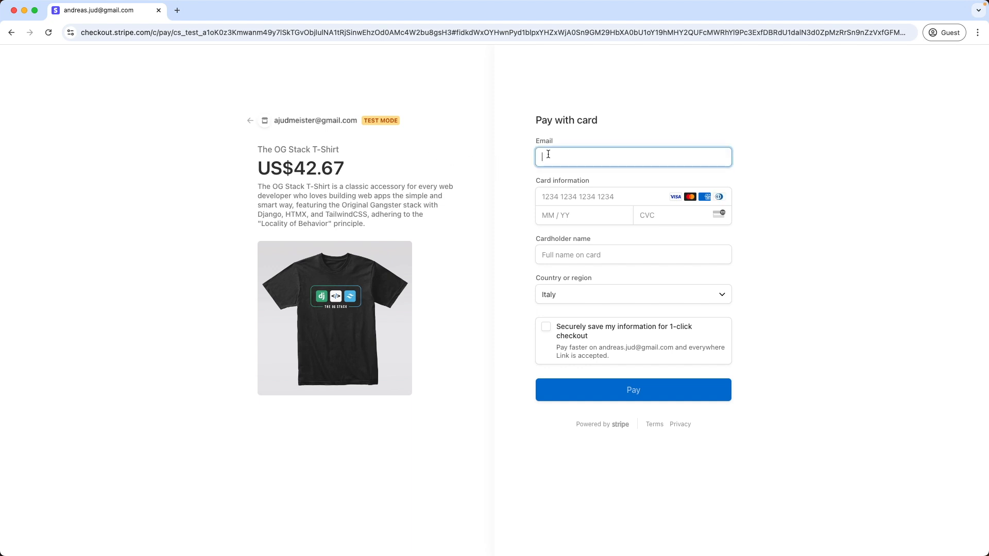
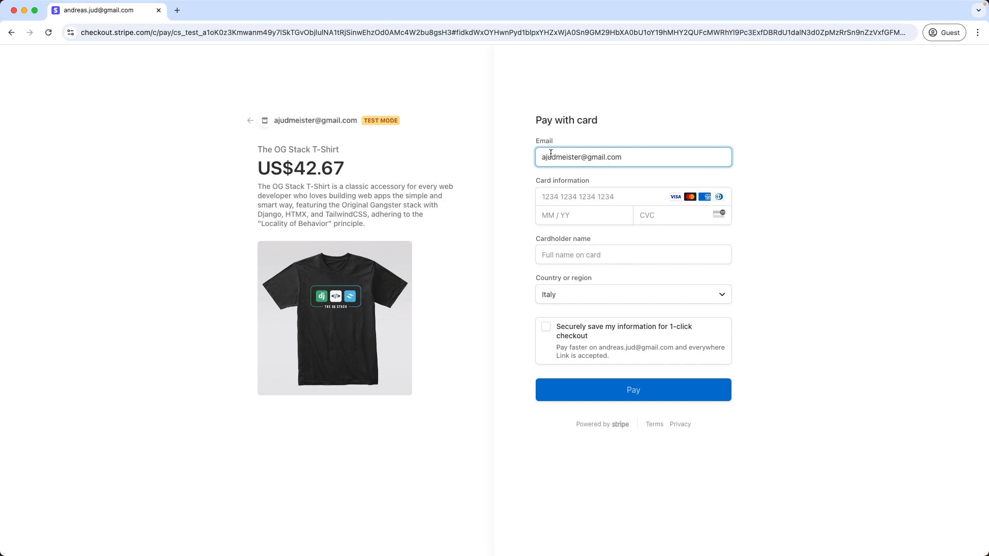
left_click(599, 195)
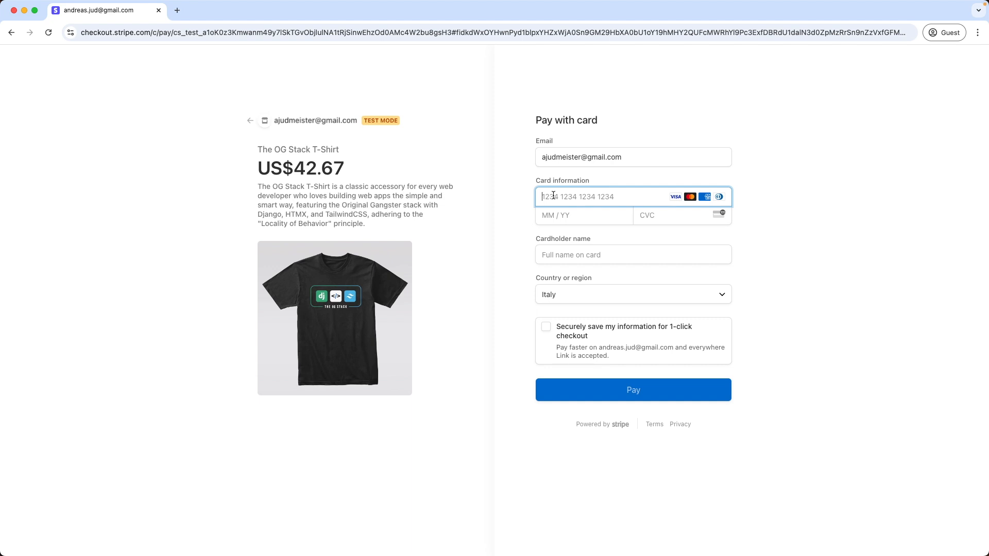
type("4242 4242 4242 4242")
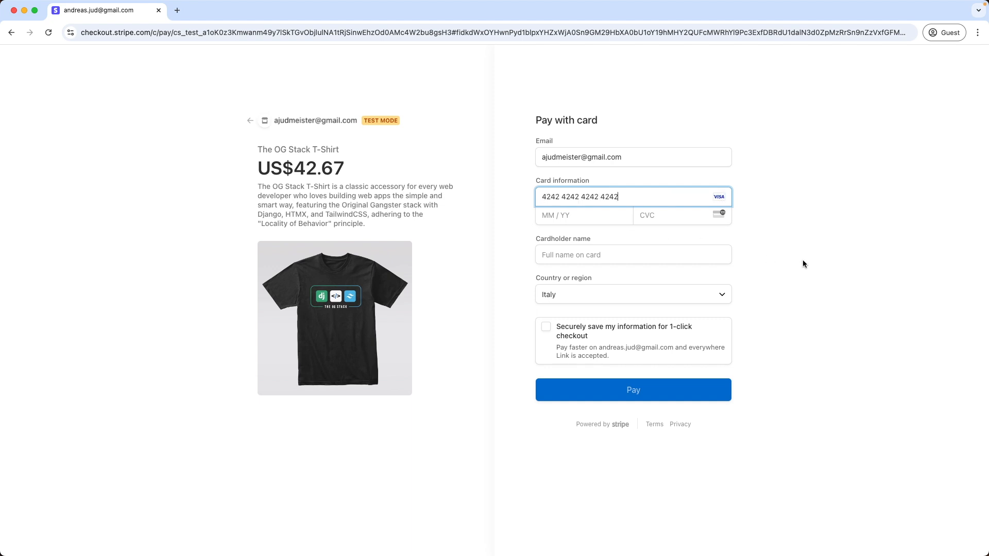
type("12 / 25")
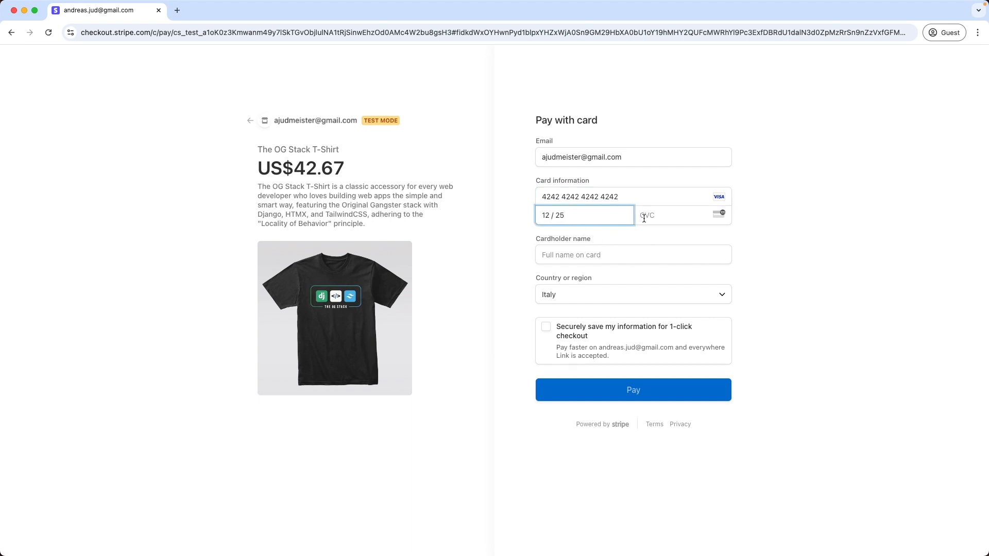
type("123")
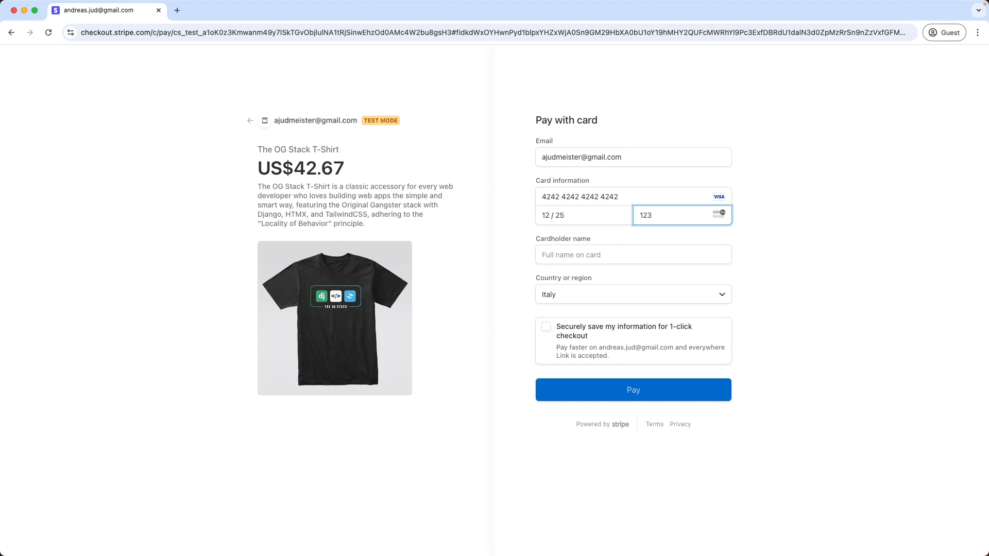
left_click(632, 254)
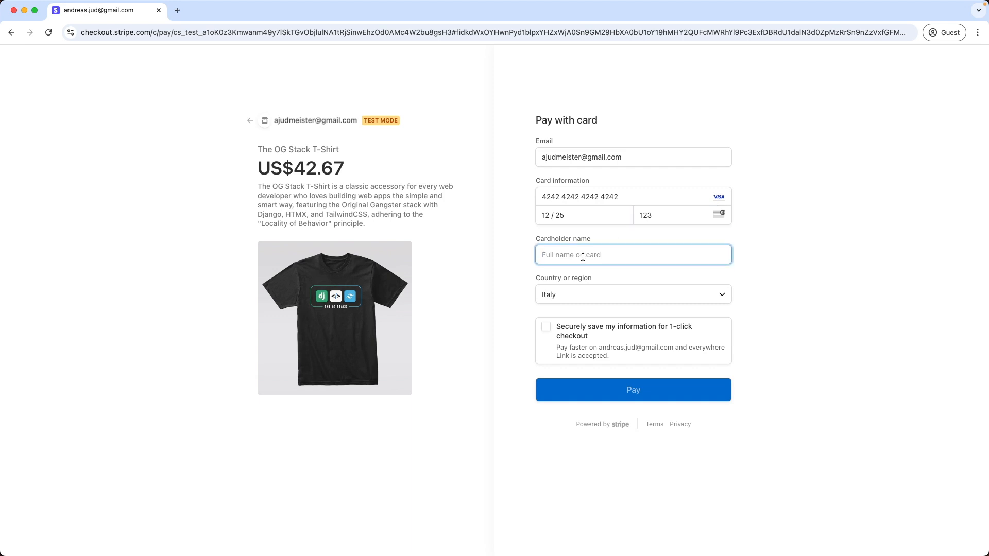
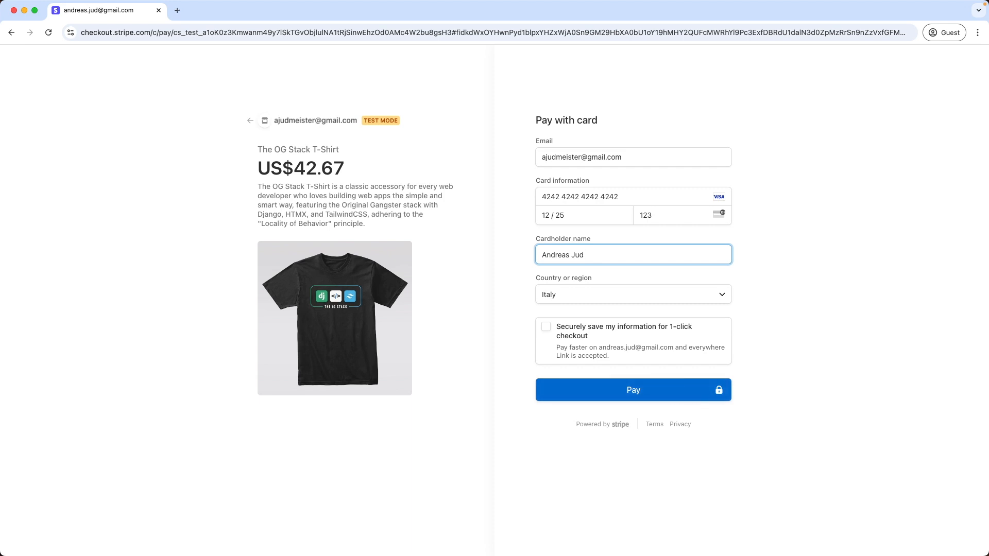
left_click(632, 389)
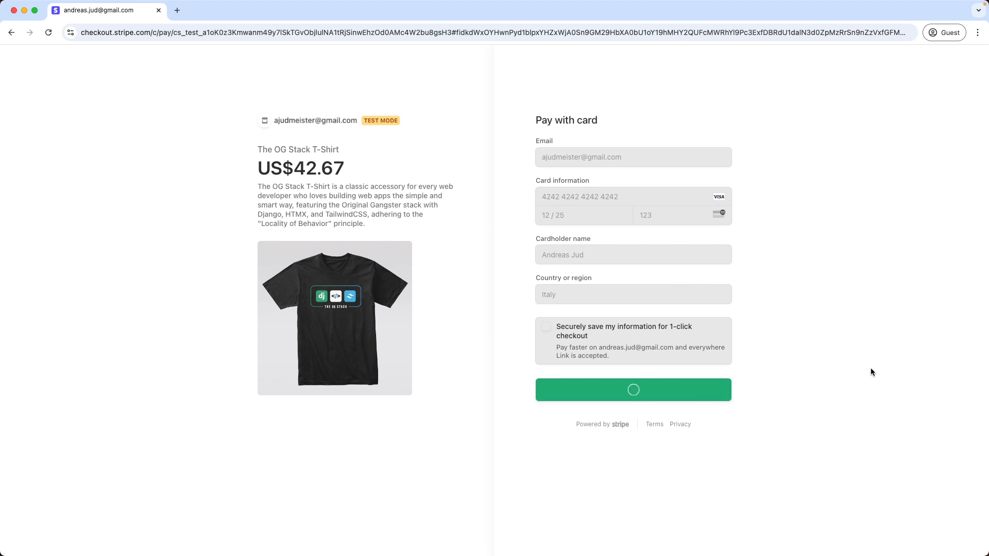
left_click(632, 389)
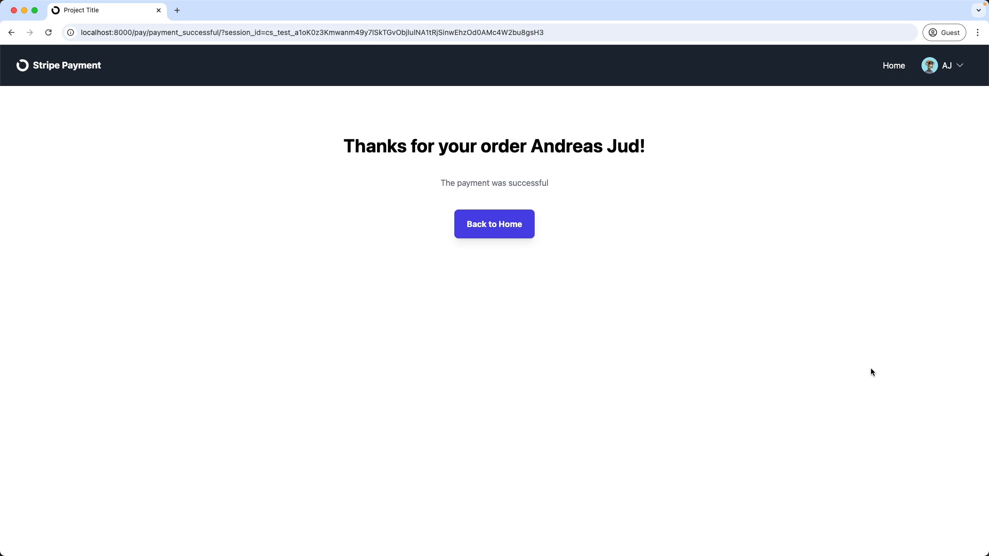
mouse_move(644, 201)
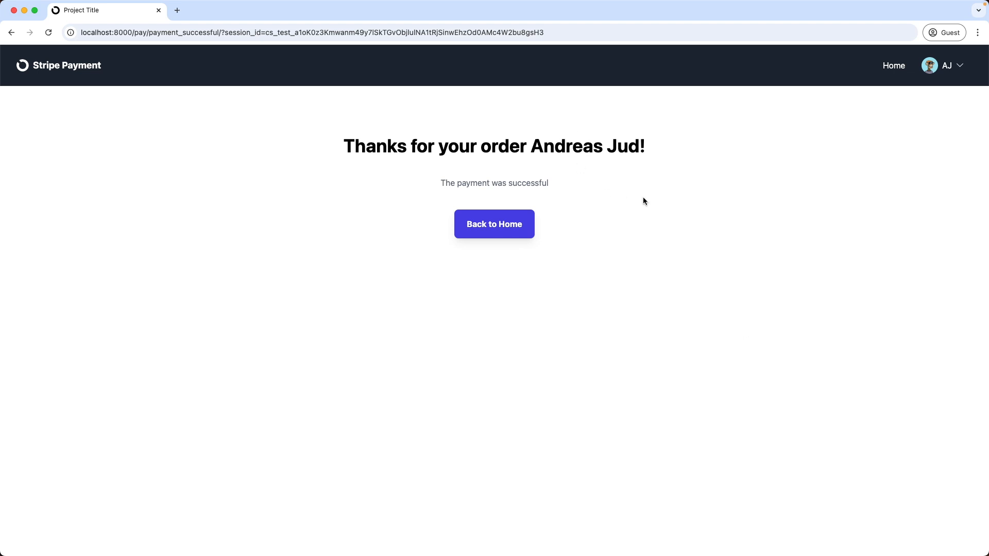
mouse_move(706, 317)
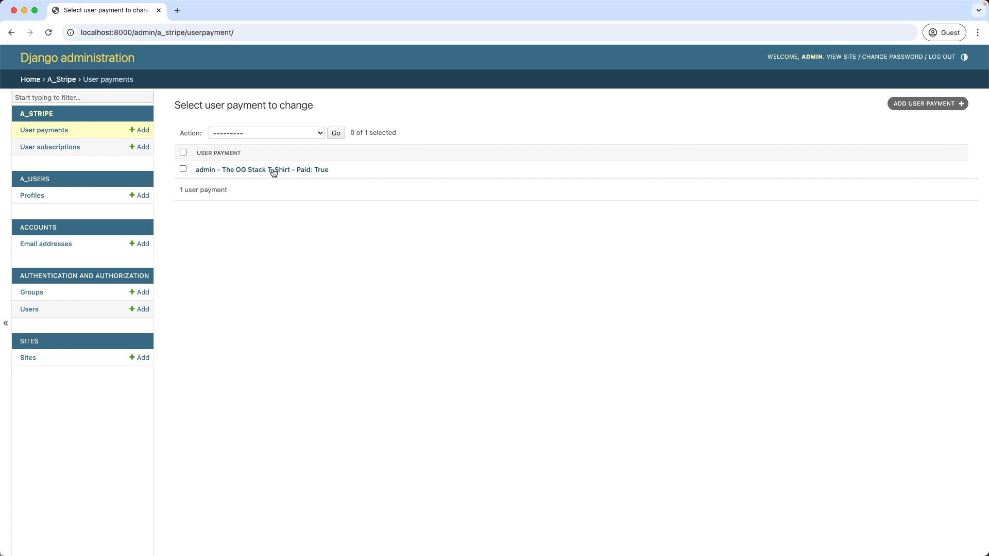
- View the paid OG Stack T-Shirt payment record in the Django admin
left_click(261, 170)
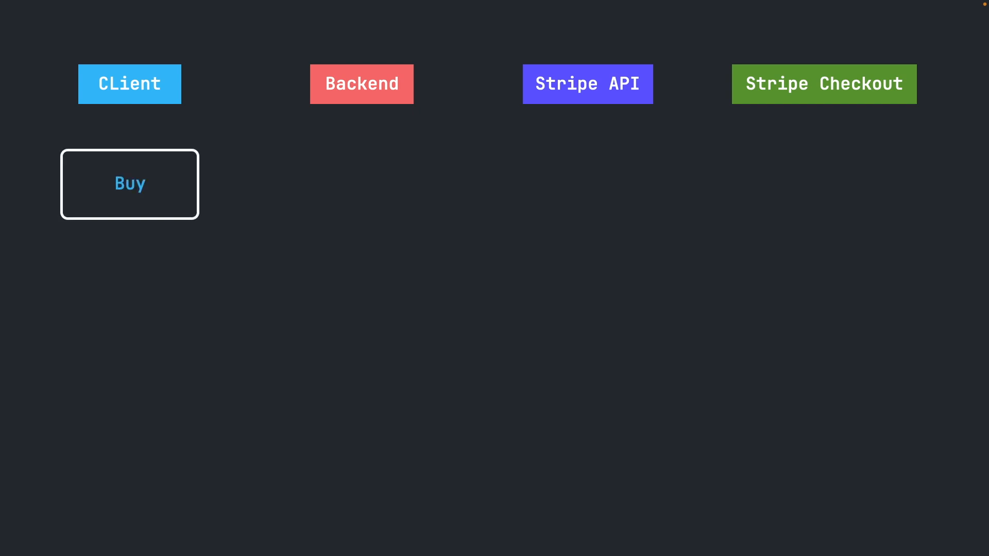
- Advance the payment-flow diagram past the client's Buy step
left_click(130, 184)
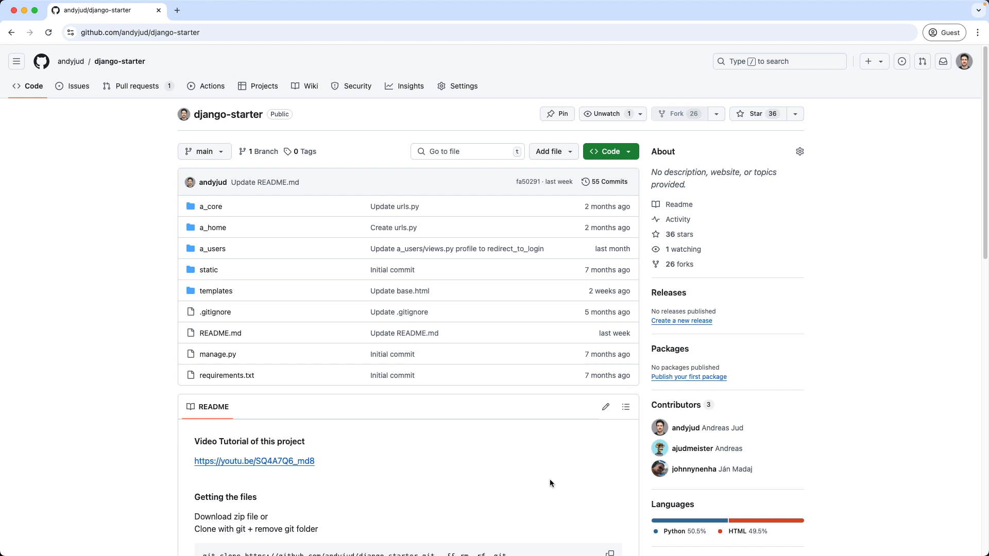
- Copy the git clone command from the django-starter README
scroll("down", 3)
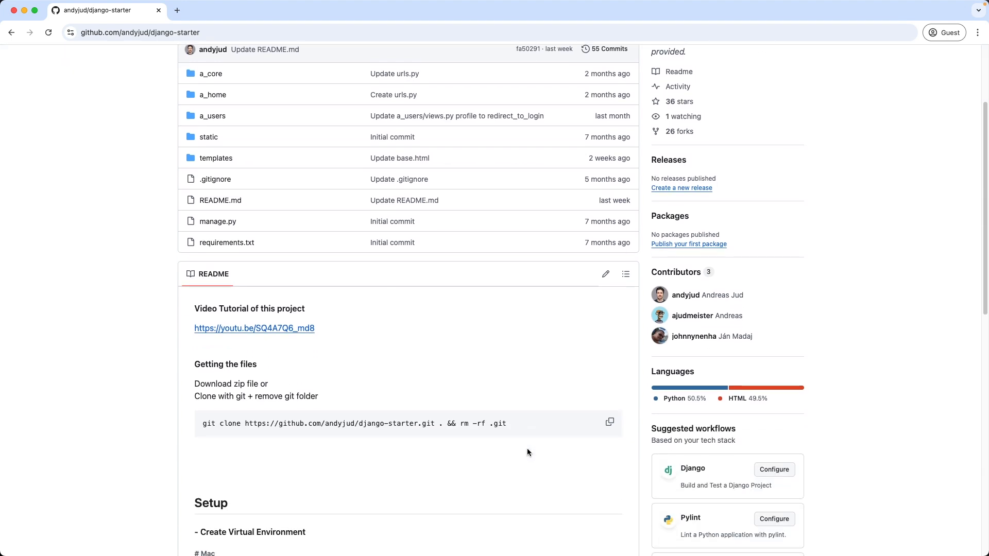
scroll("down", 3)
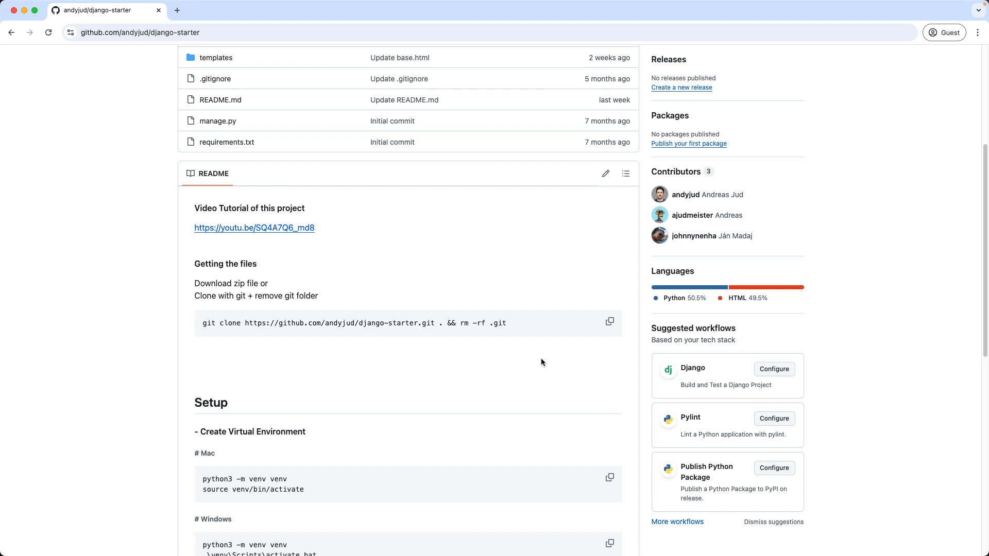
left_click(609, 322)
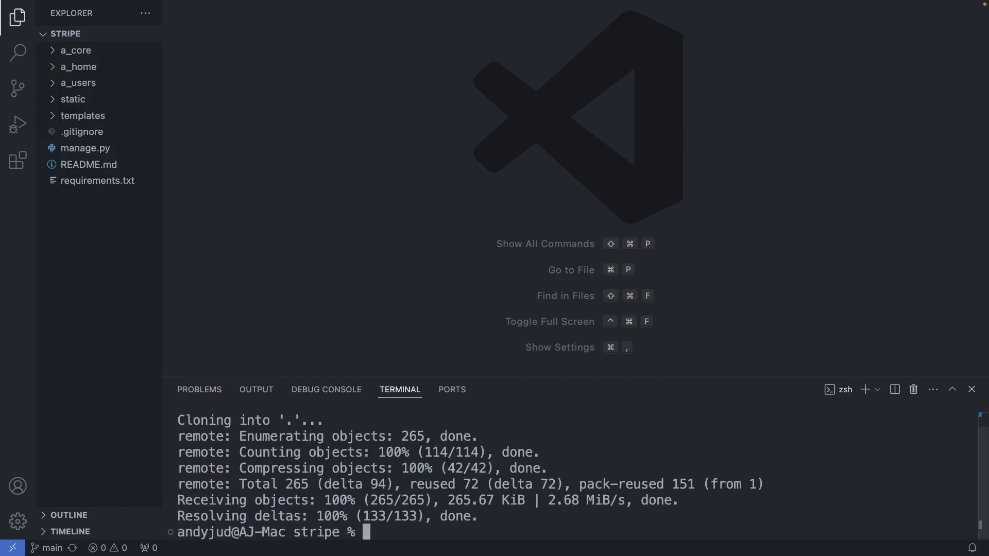
mouse_move(121, 208)
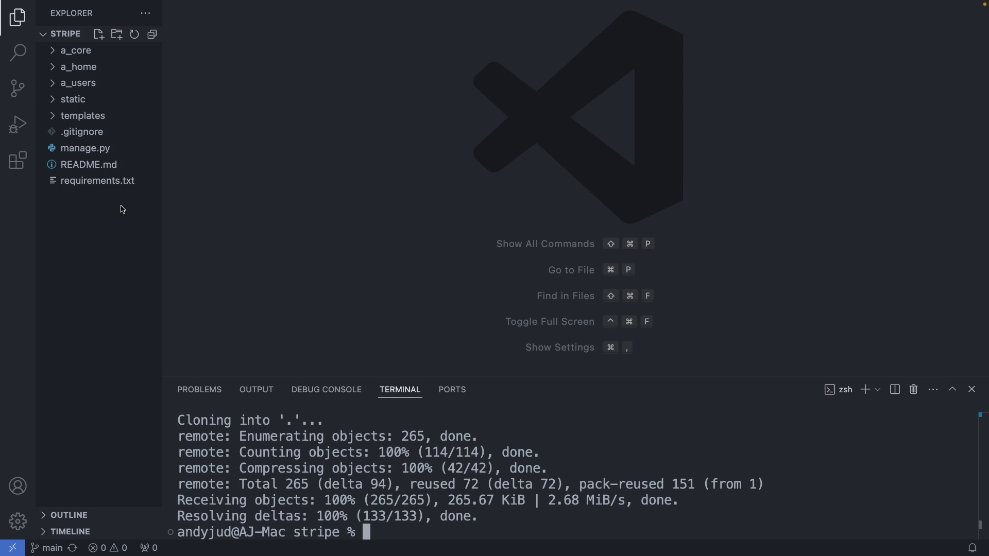
- Create the venv virtual environment and activate it in the terminal
type("python3 -m venv venv")
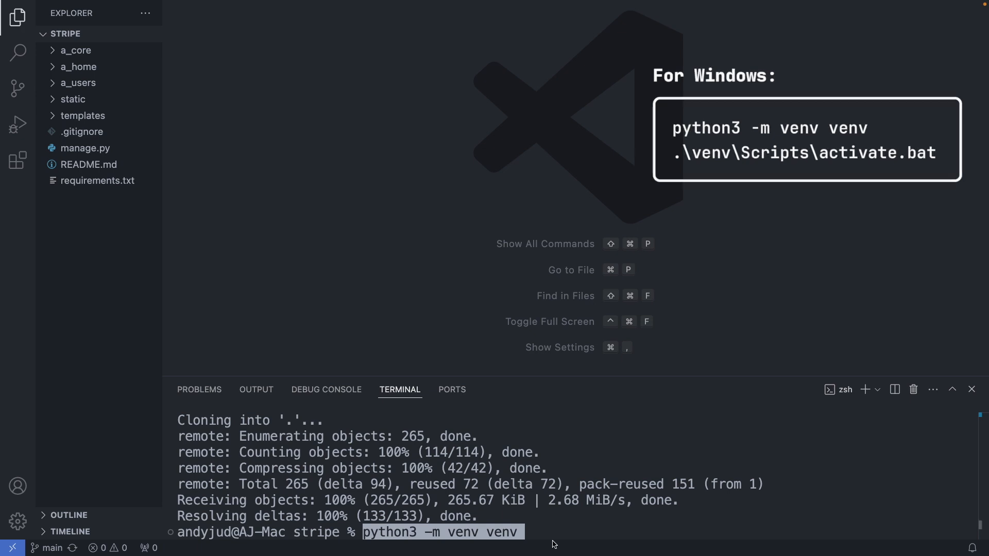
key("Enter")
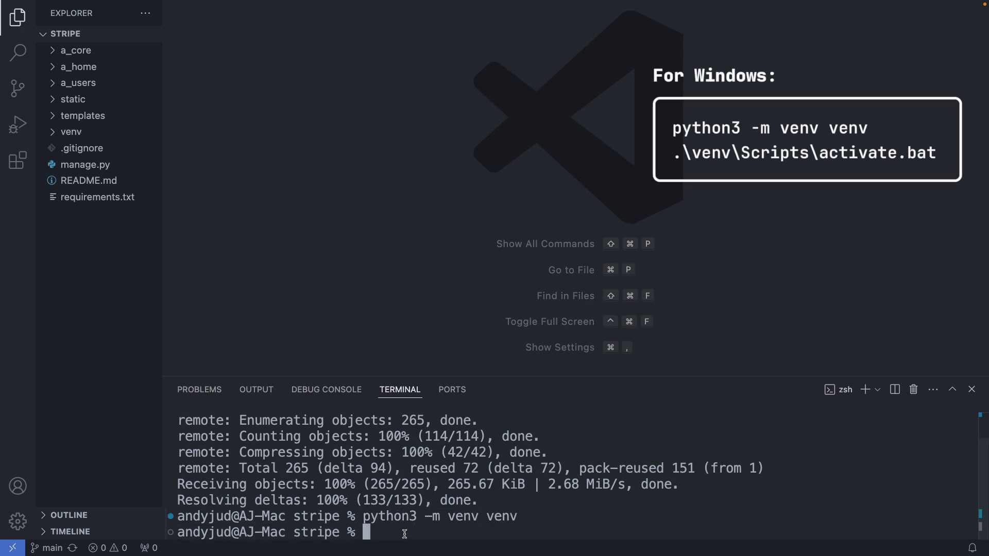
type("source venv/bin/activate")
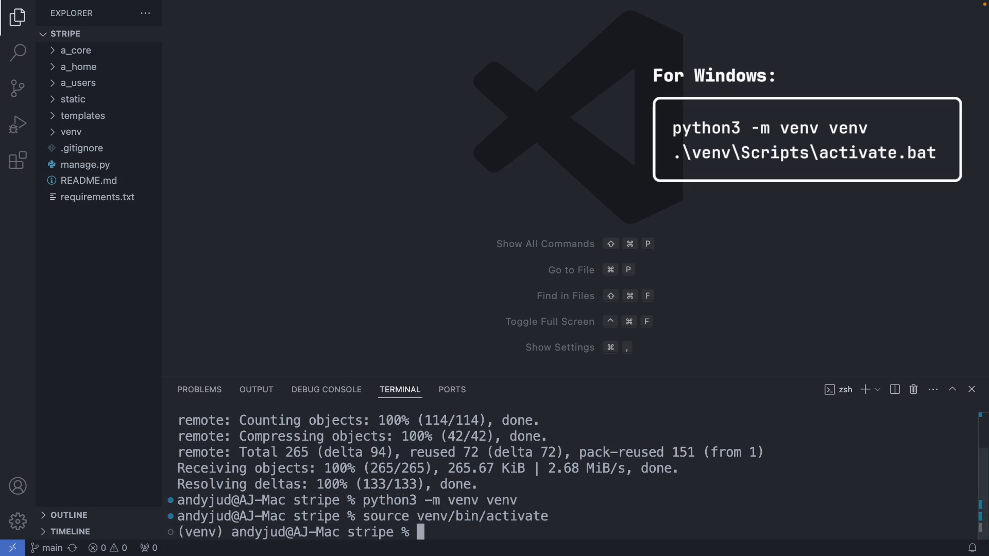
- Upgrade pip and install the project's requirements.txt packages
type("pip install --upgrade pip")
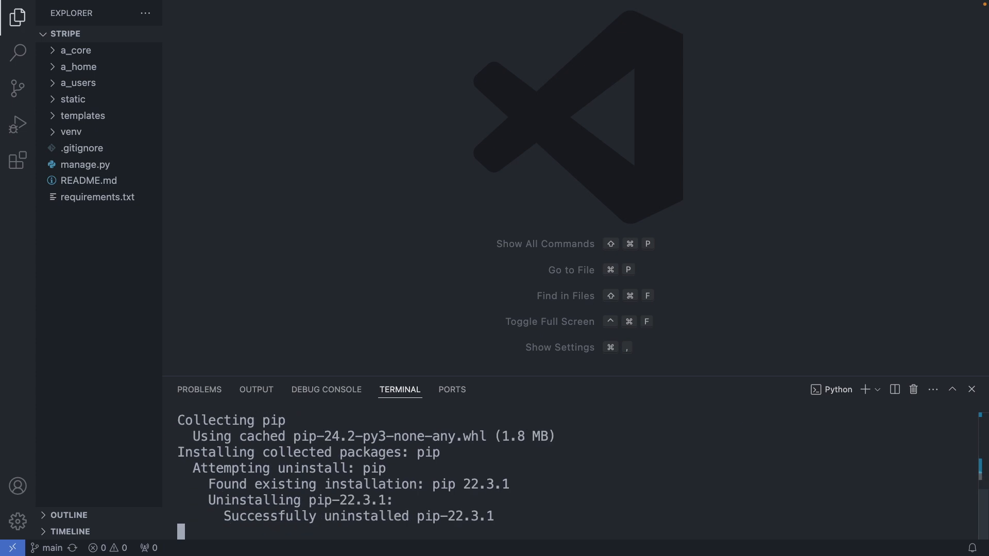
type("pip install -r requirements.txt")
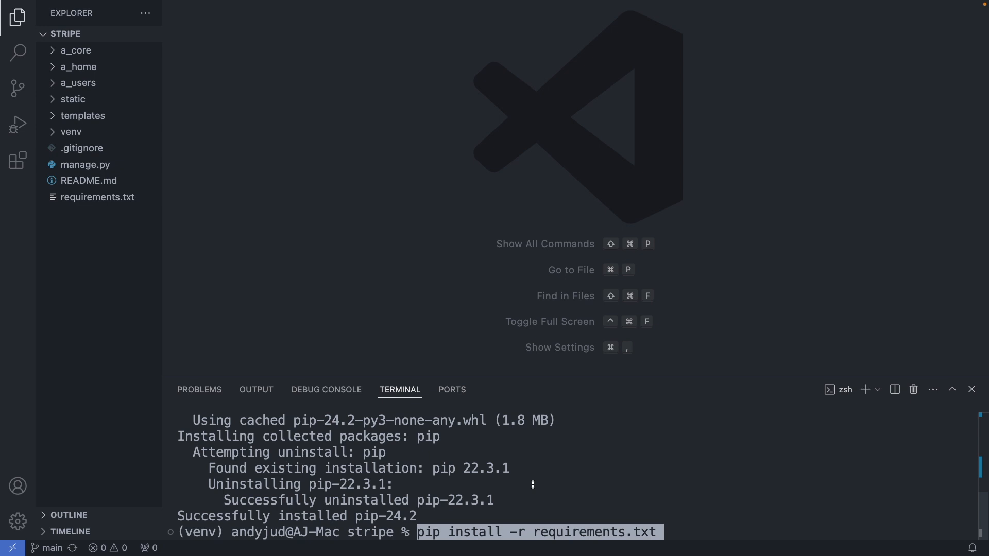
key("Enter")
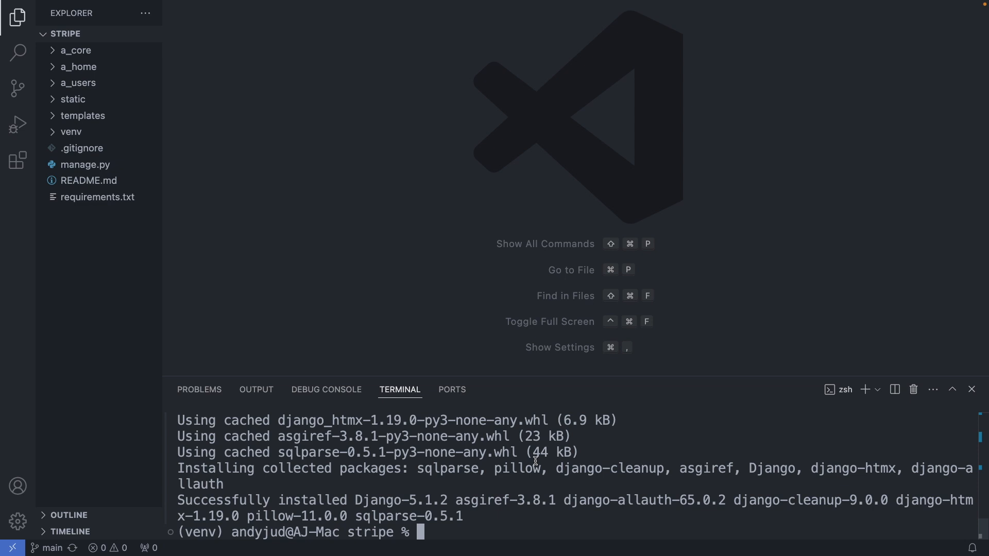
- Run migrate, createsuperuser and runserver to start the Django development server
type("python manage.py migrate")
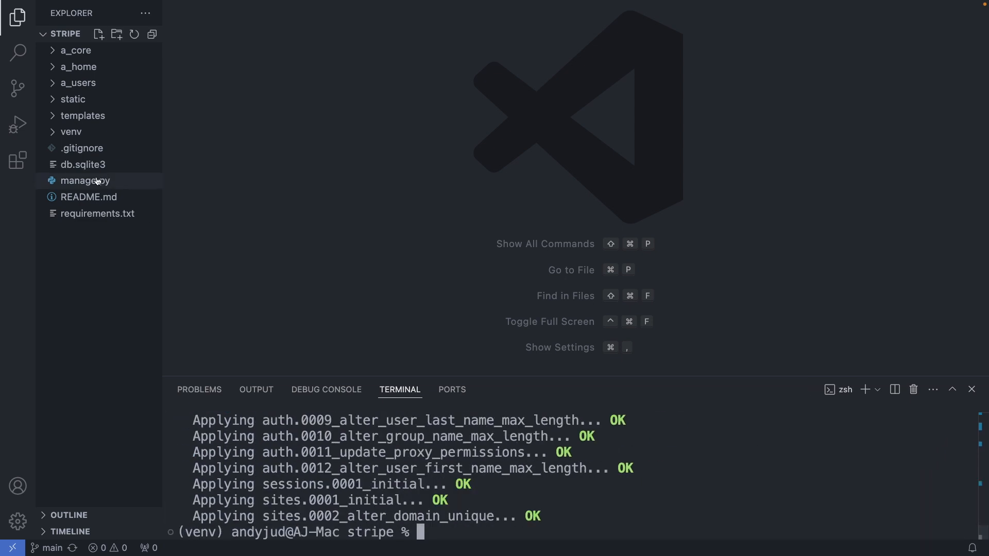
mouse_move(83, 165)
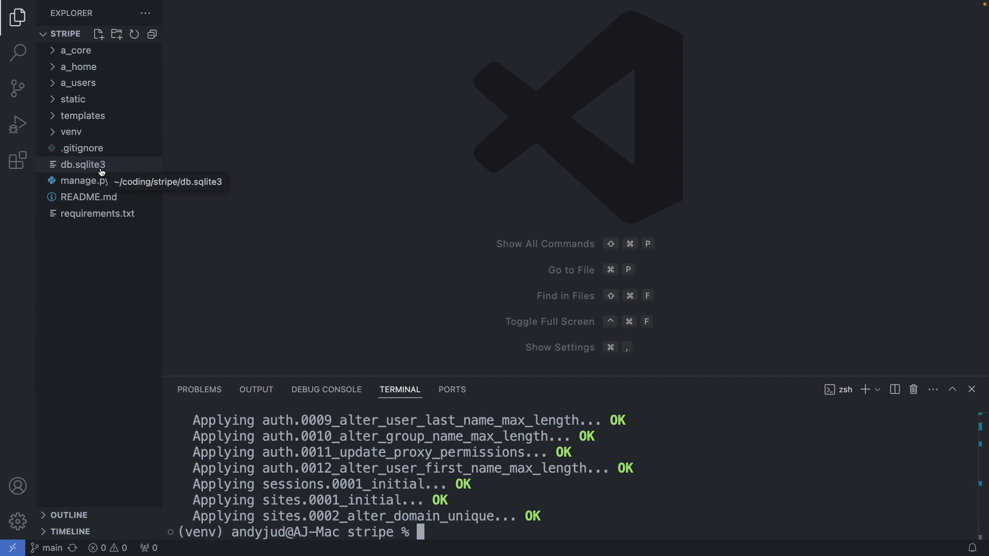
mouse_move(498, 523)
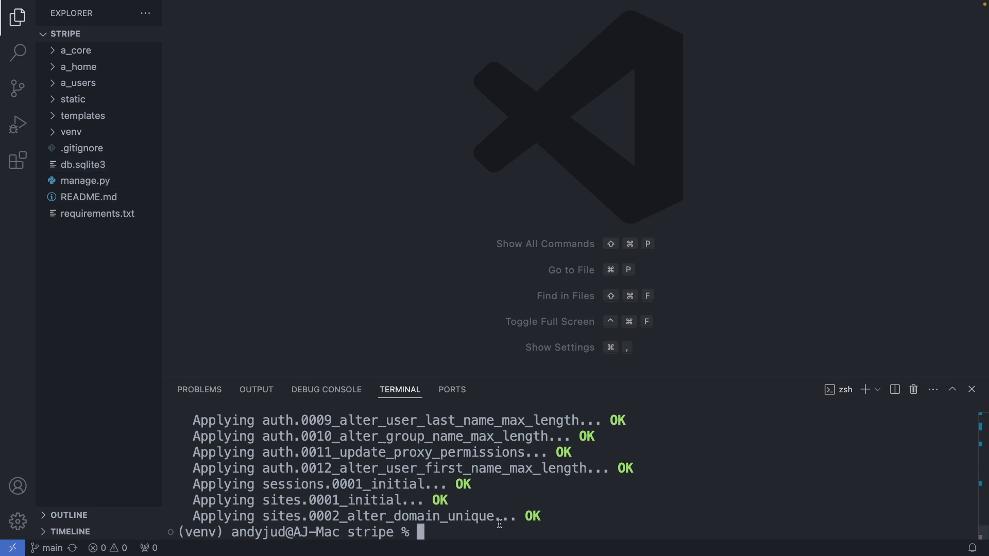
type("python manage.py createsuperuser")
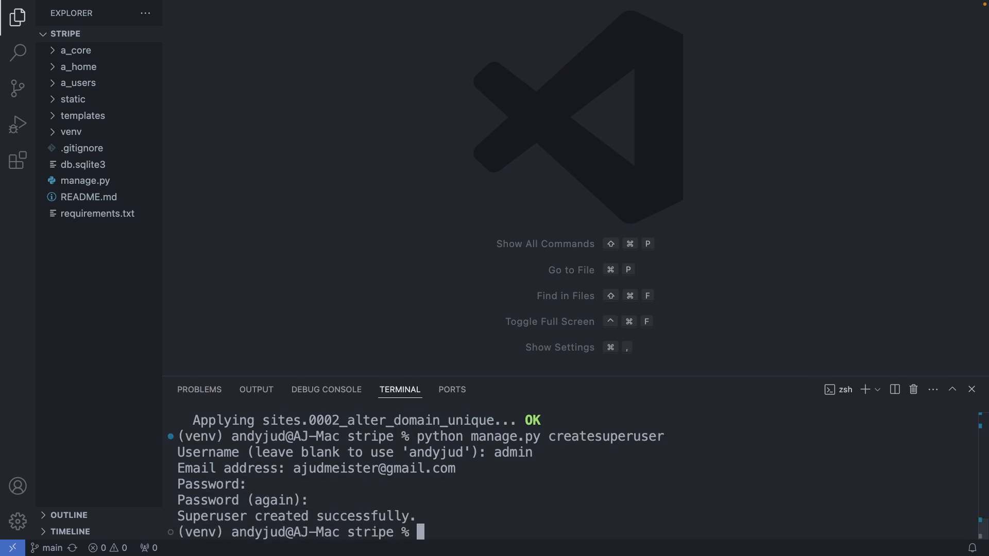
type("python manage.py runserver")
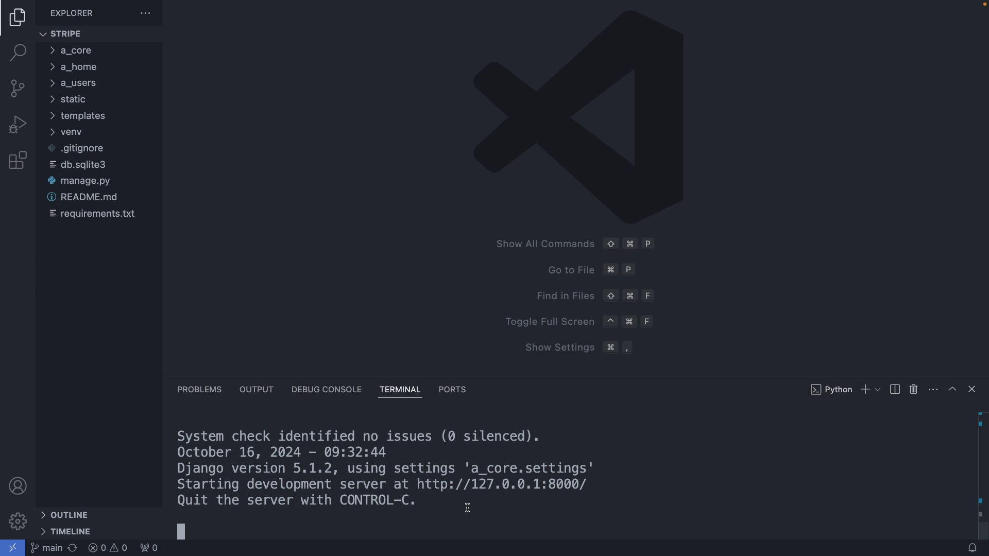
left_click(83, 115)
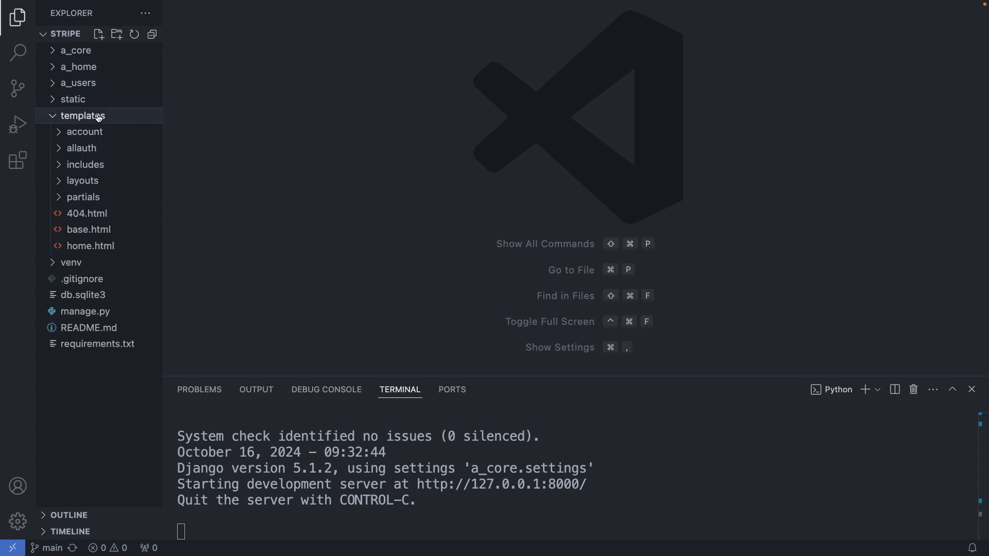
- Retitle the header template span to 'Stripe Payment' and save it
left_click(85, 164)
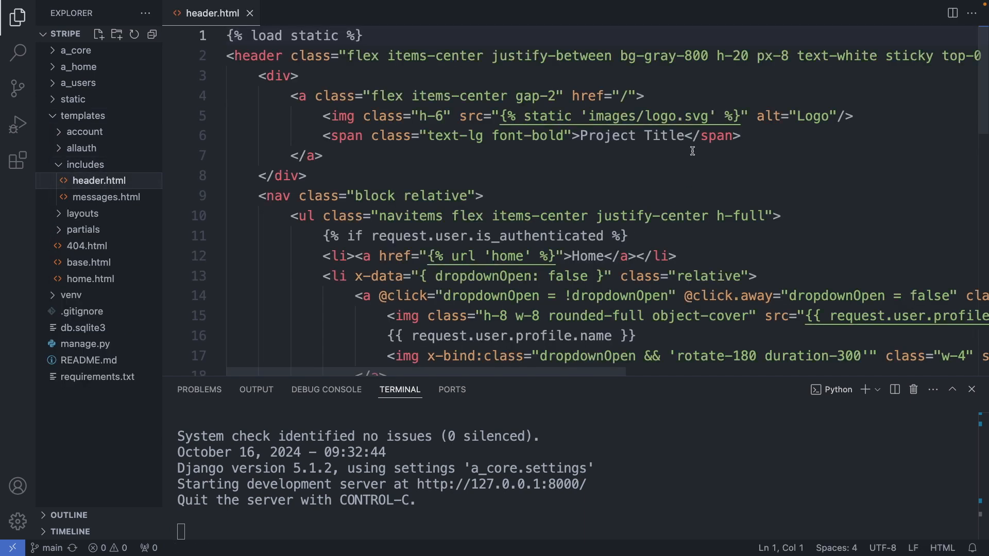
type("Stripe Payment")
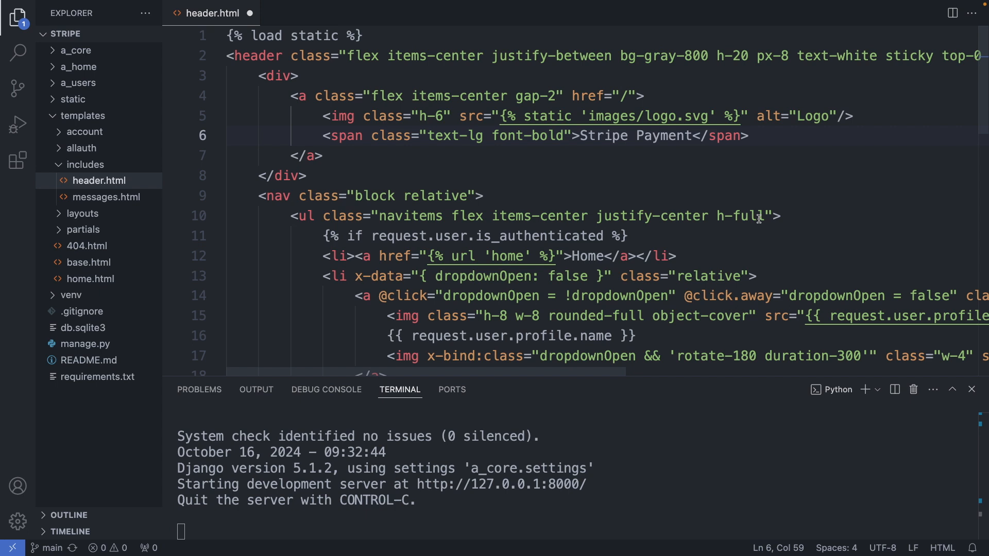
key("ctrl+s")
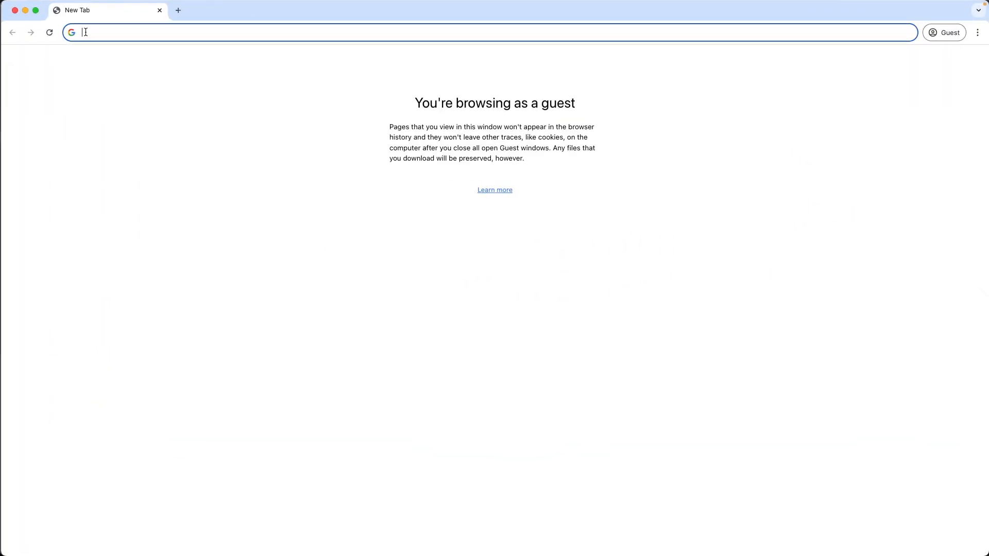
- Load localhost:8000 to view the site headed Stripe Payment
type("localhost:8000")
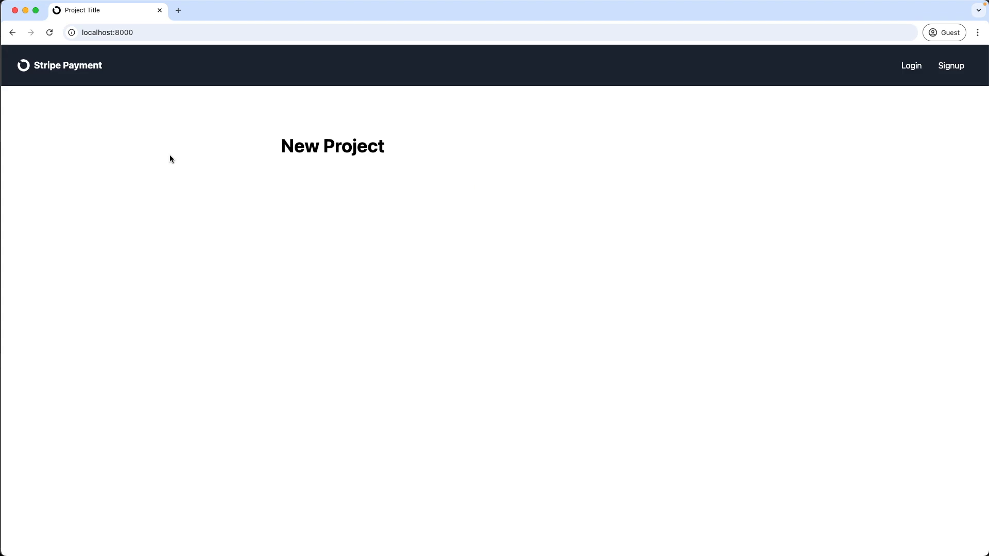
mouse_move(509, 324)
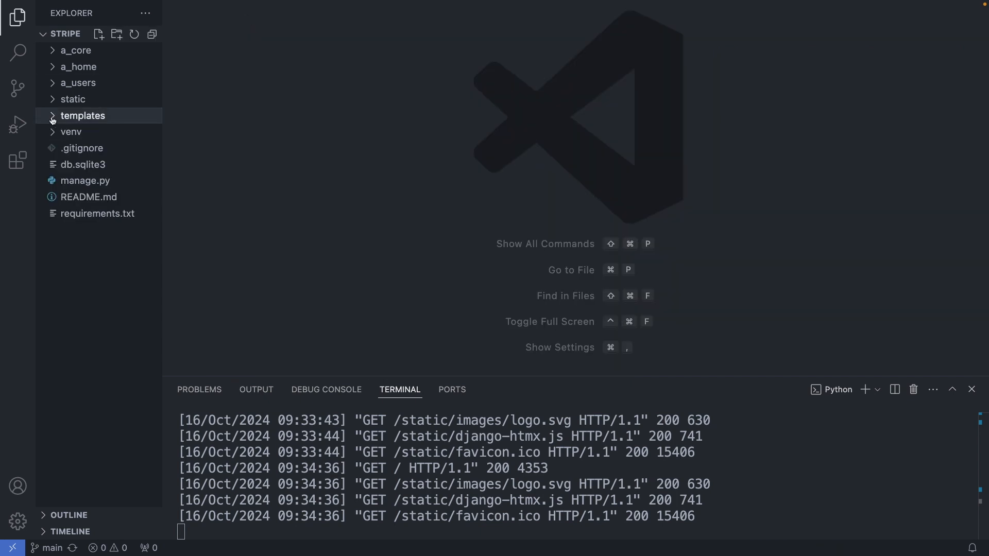
- Stop the server and create the a_stripe app with startapp
key("ctrl+c")
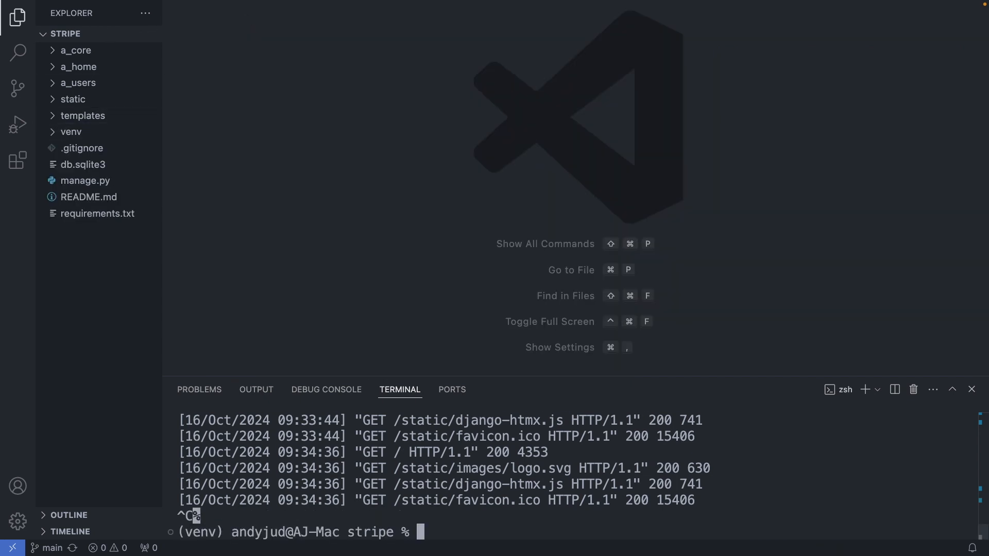
type("python manage.py startapp a_stripe")
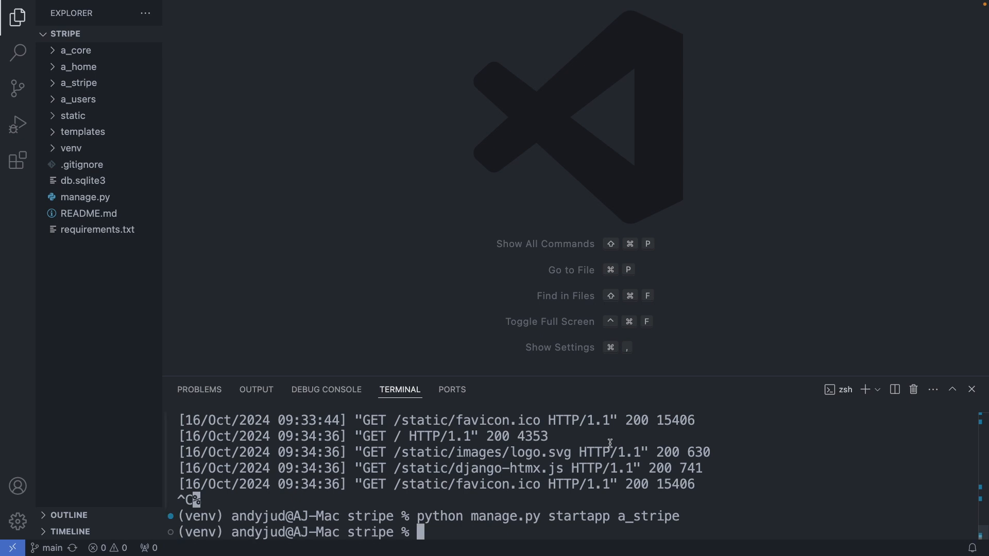
- Add 'a_stripe' to INSTALLED_APPS in a_core/settings.py
left_click(75, 49)
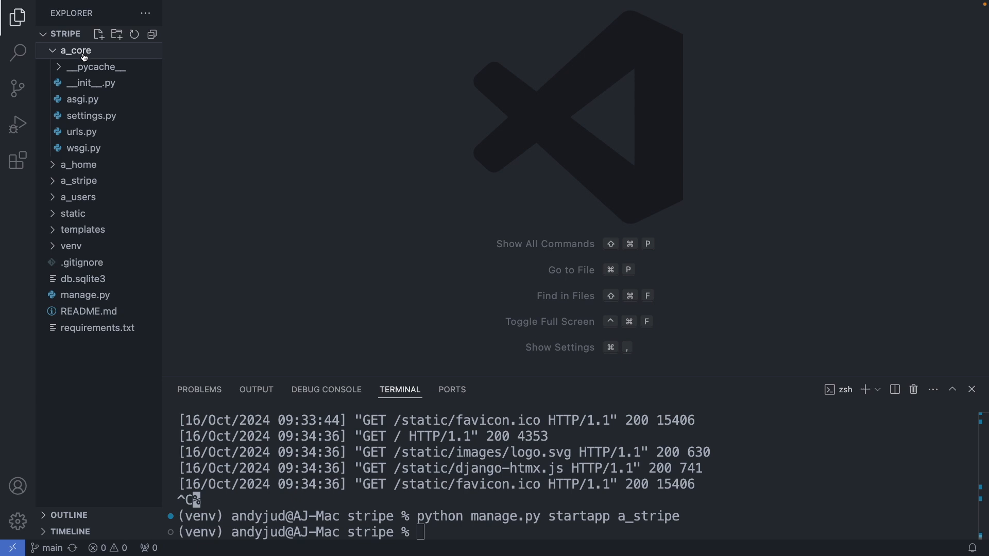
left_click(91, 115)
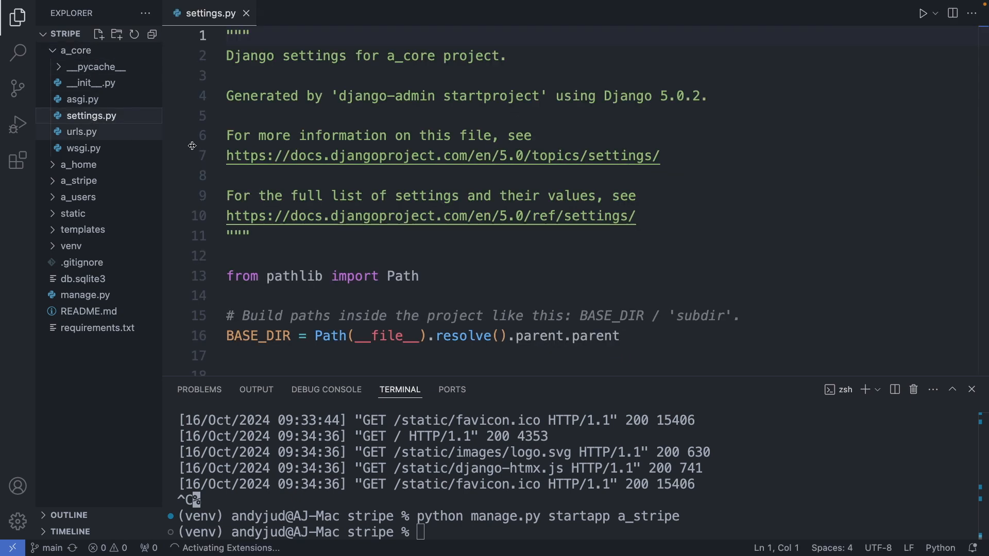
scroll("down", 3)
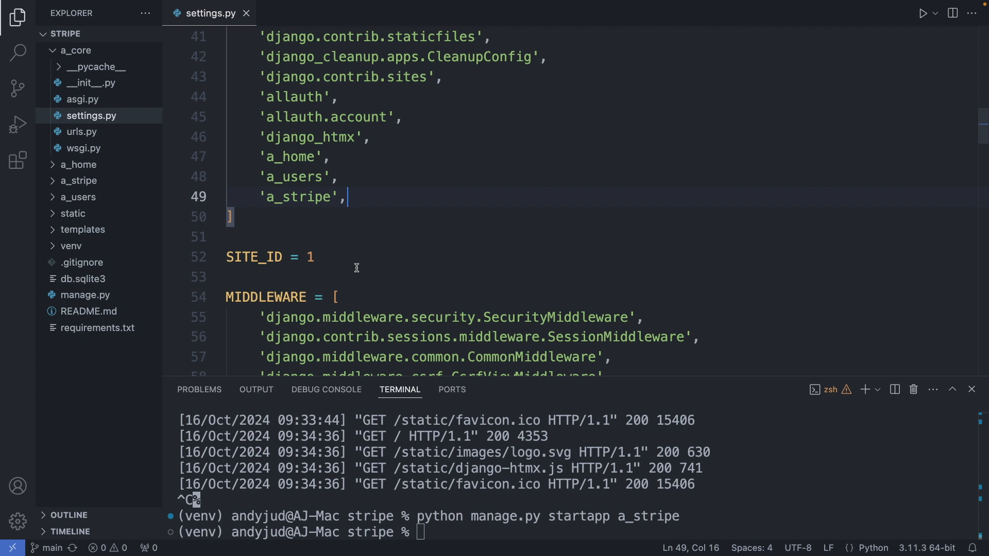
mouse_move(78, 182)
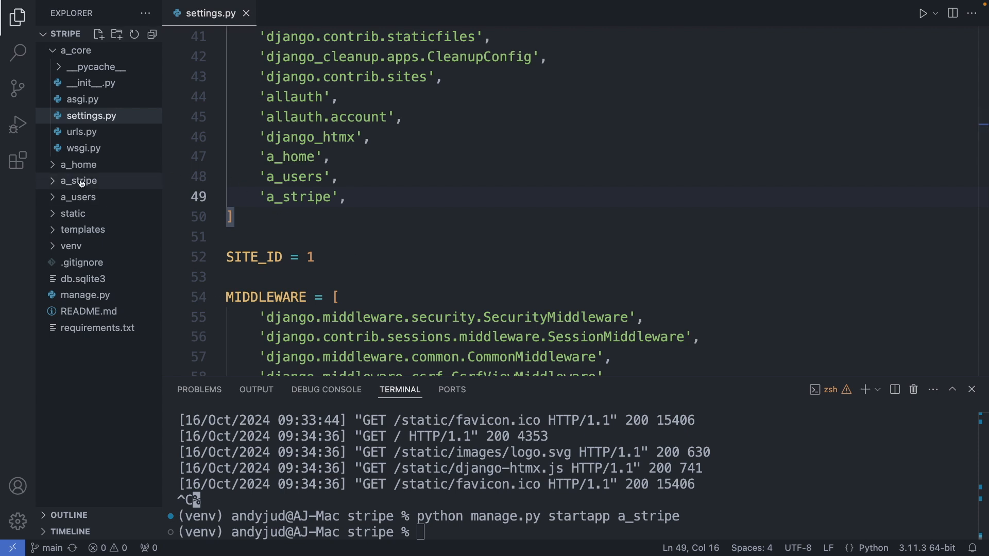
- Start a UserPayment model in a_stripe/models.py with a user ForeignKey to the imported User
left_click(78, 182)
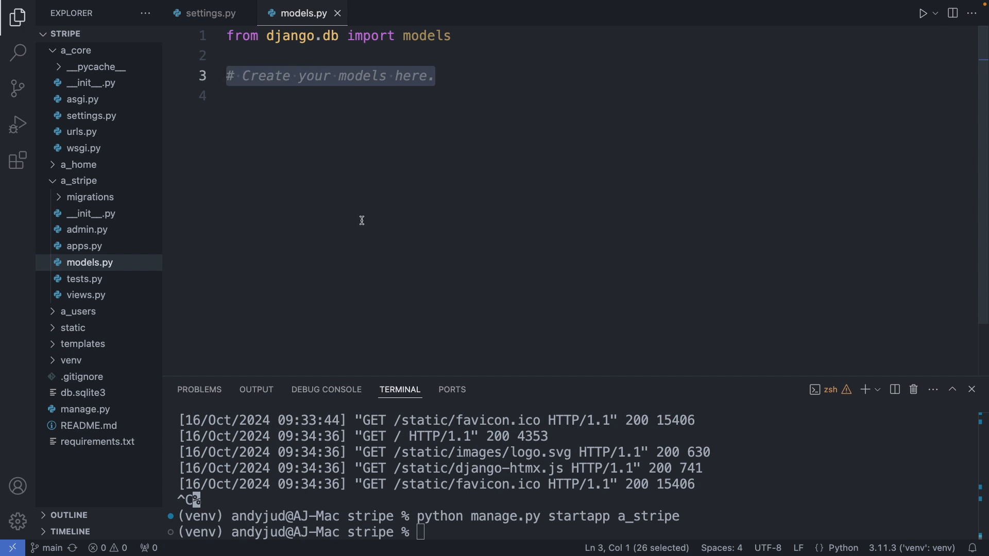
type("class UserPayment(models.Model):")
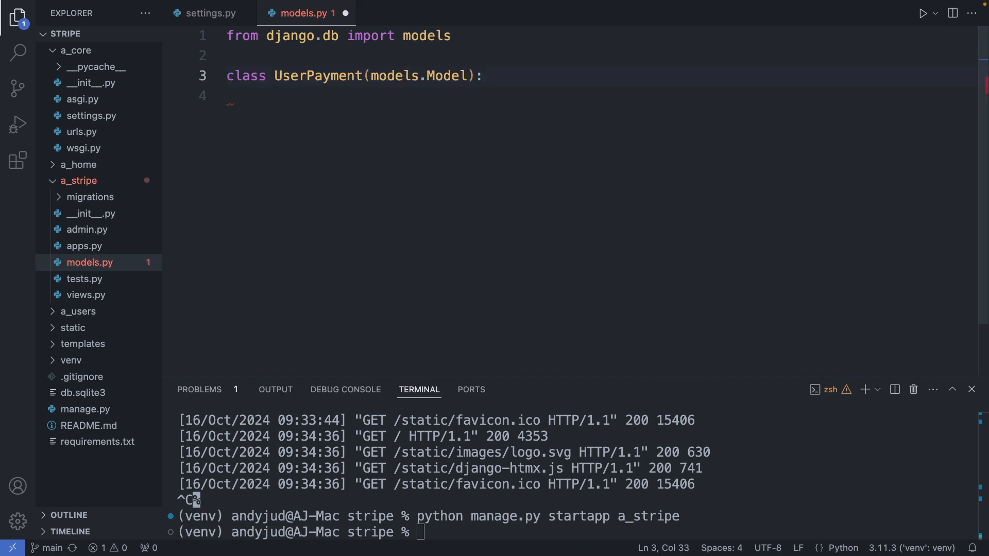
type("user = models.ForeignKey(User, on_delete=models.CASCADE)")
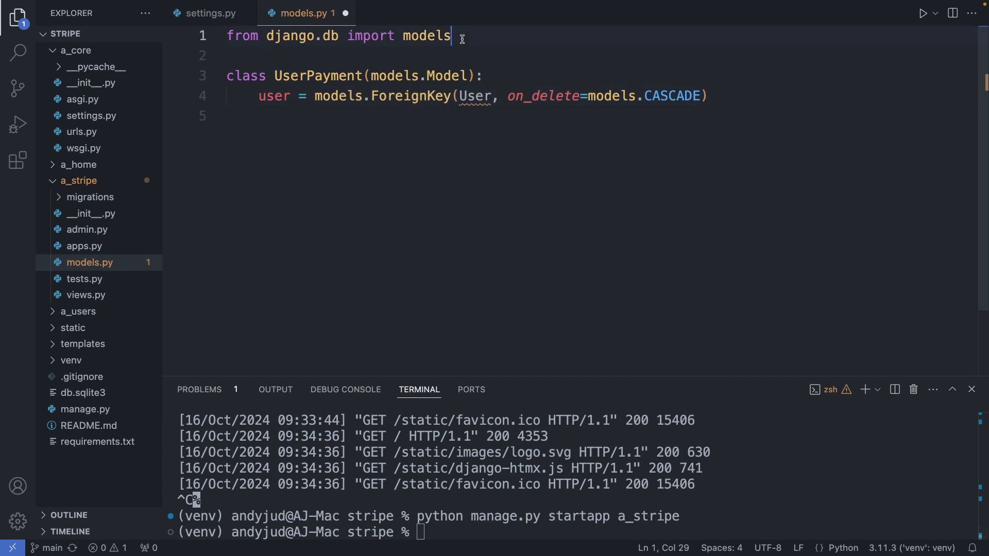
type("from django.contrib.auth.models import User")
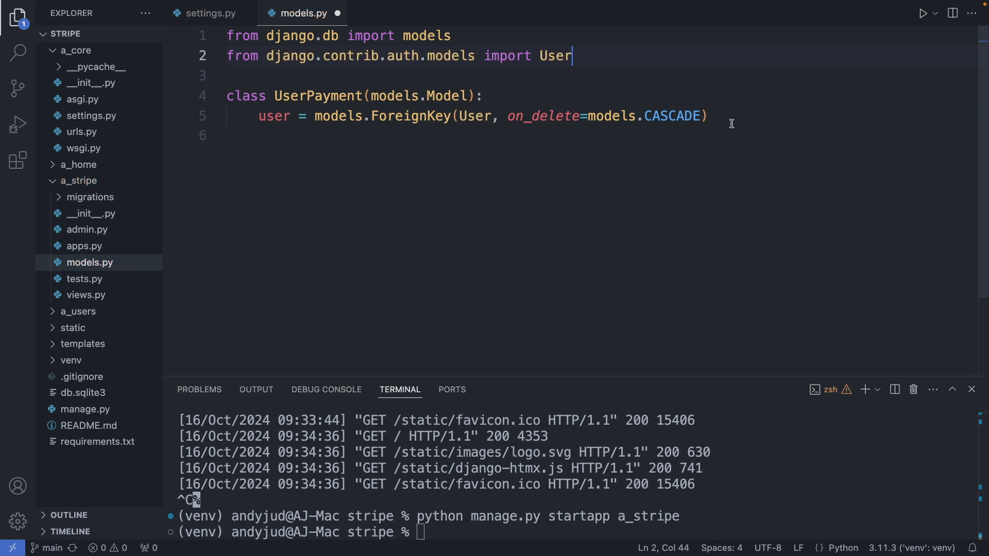
- Add stripe_customer_id, stripe_checkout_id, stripe_product_id and product_name CharFields (max_length 255)
type("stripe_customer_id = models.CharField(max_length=255)")
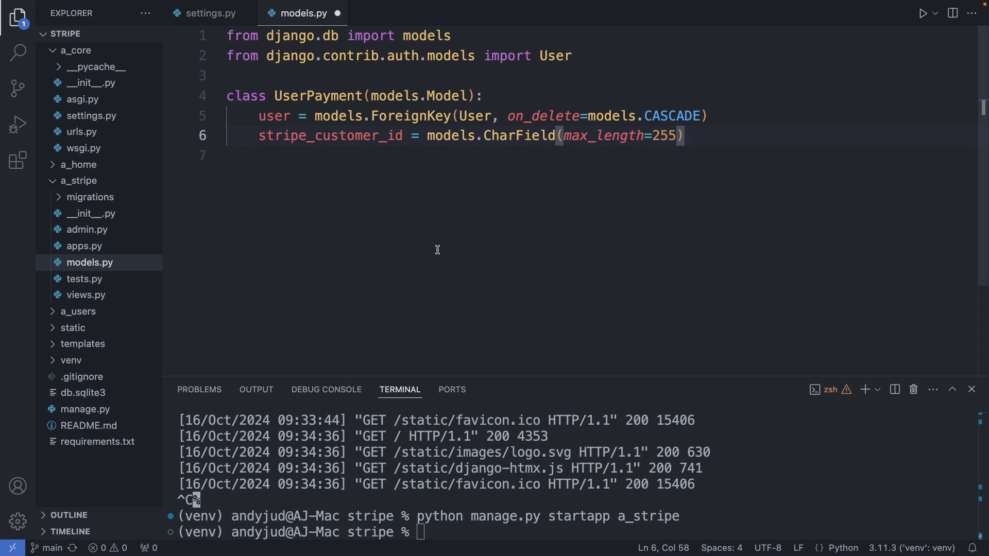
type("stripe_checkout_id = models.CharField(max_length=255)")
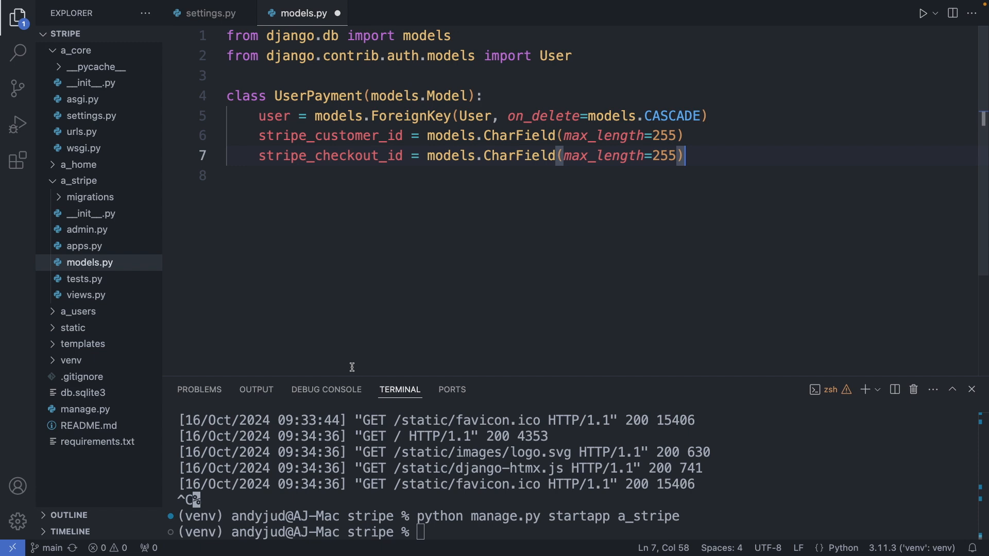
type("stripe_product_id = models.CharField(max_length=255)")
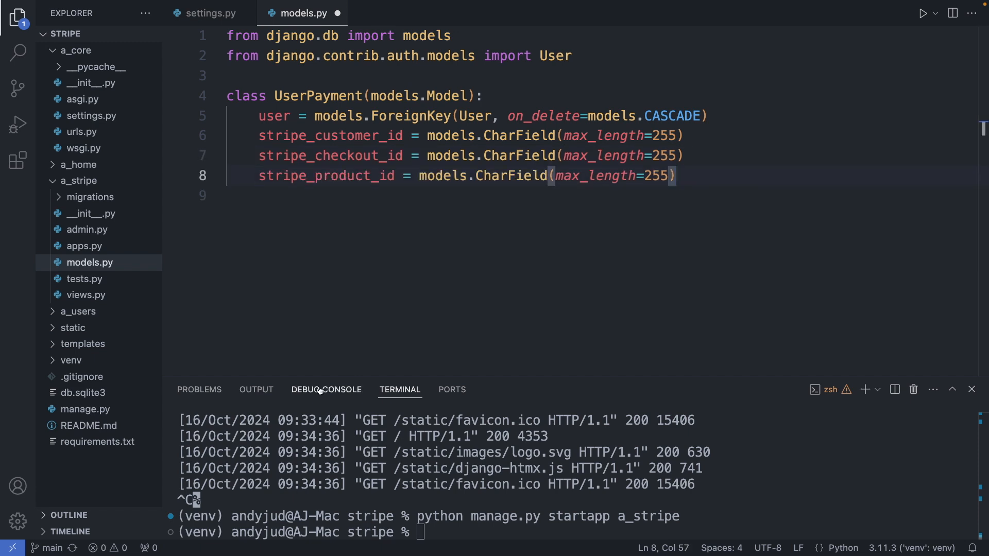
mouse_move(327, 389)
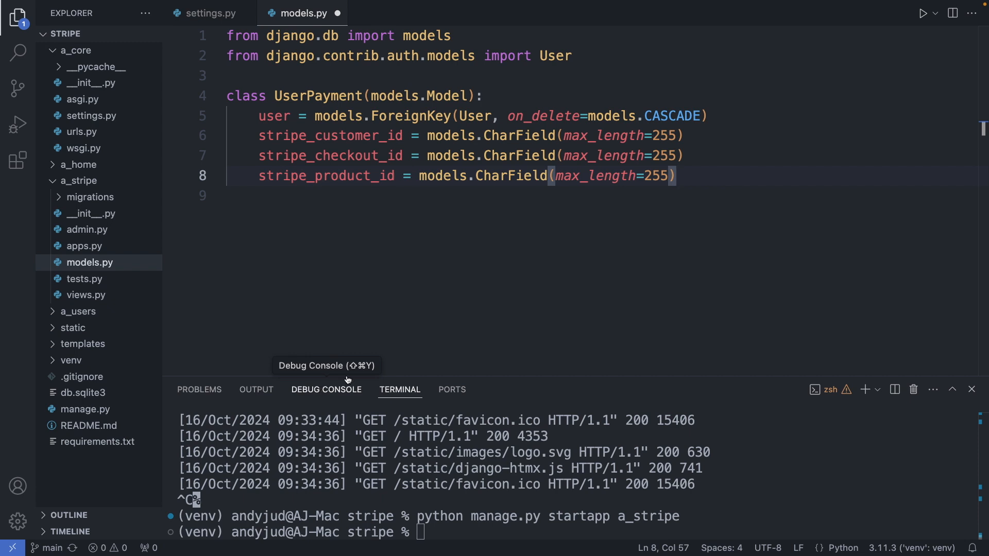
type("product_name = models.CharField(max_length=255)")
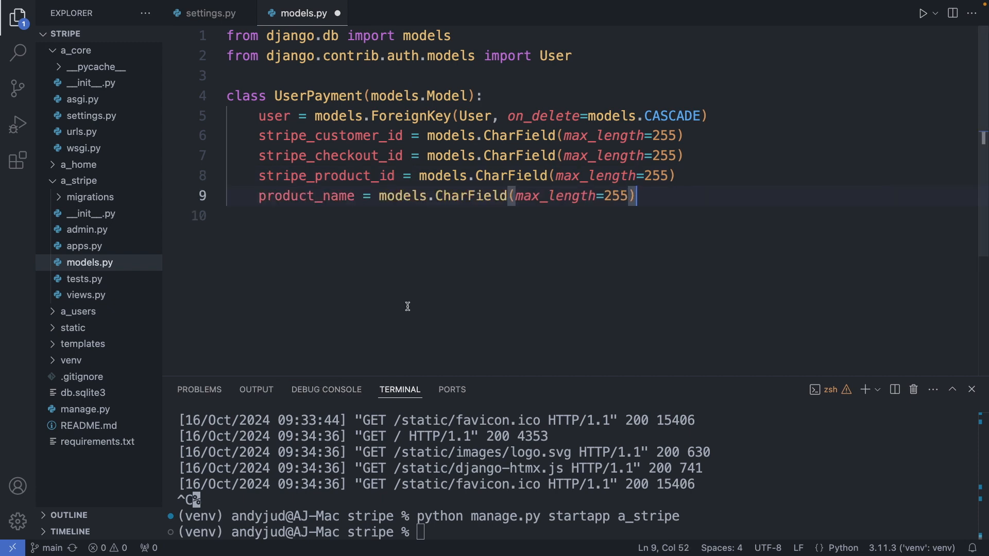
key("enter")
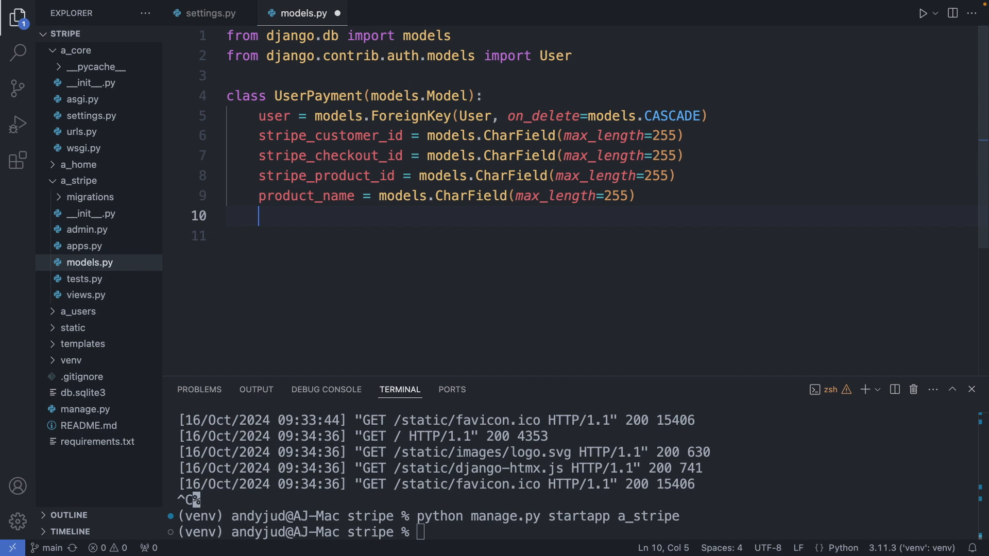
- Add quantity IntegerField default 1, price DecimalField(10, 2) and a 3-char currency field
type("quantity = models.IntegerField(default=1)")
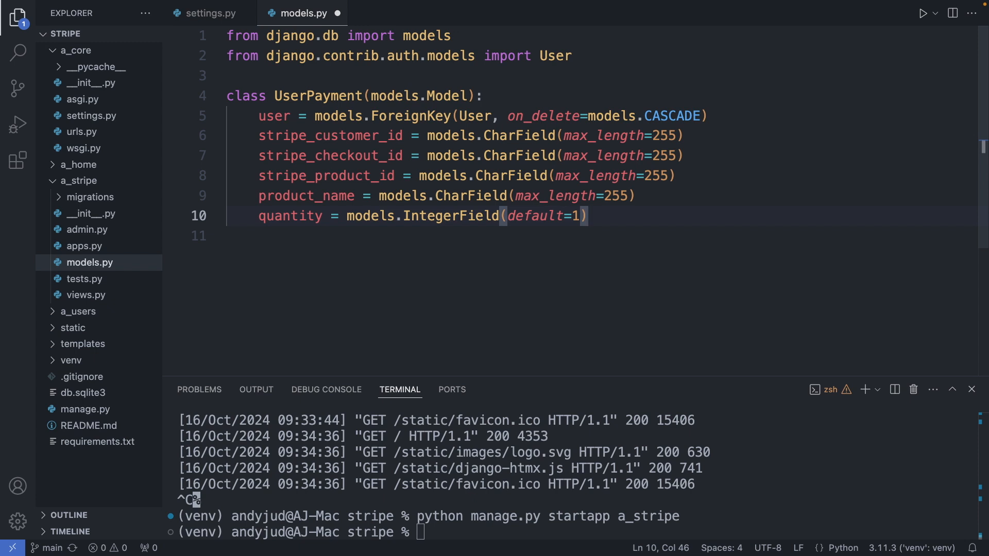
mouse_move(350, 349)
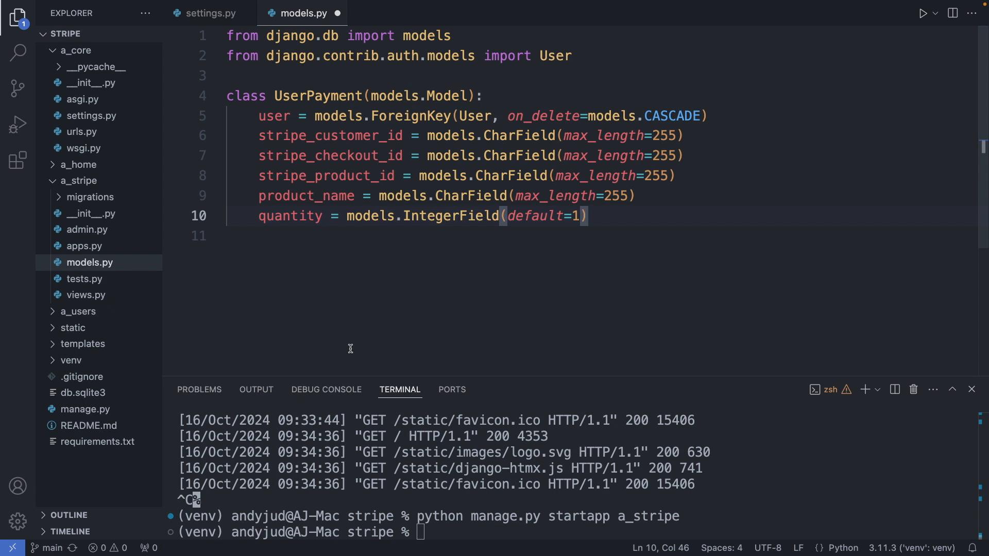
type("price = models.DecimalField(max_digits=10, decimal_places=2)")
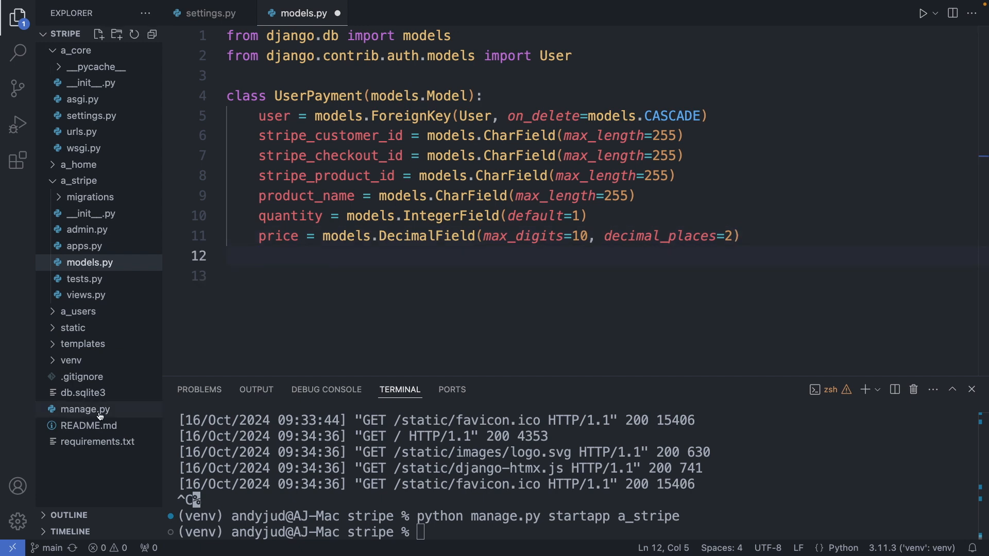
type("currency = models.CharField(max_length=3)")
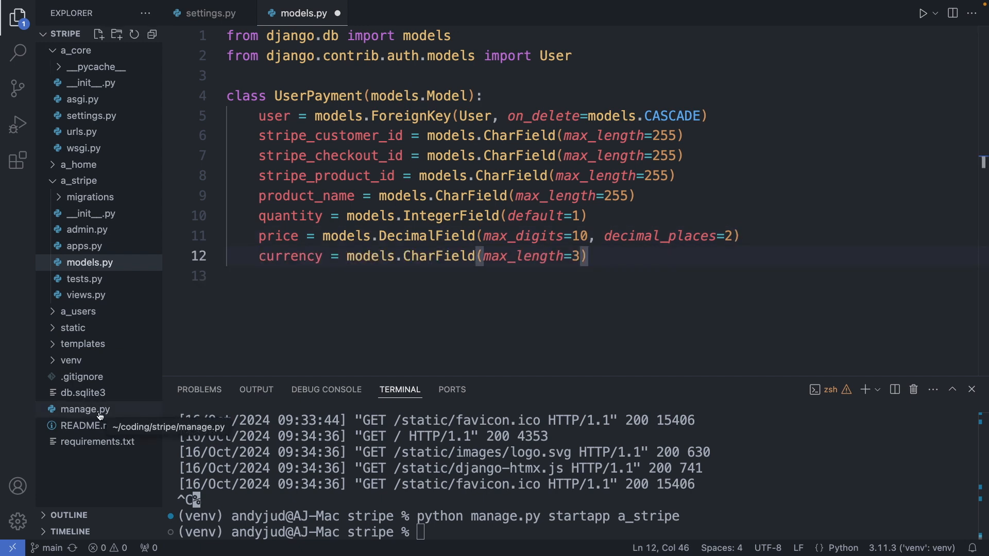
- Add a has_paid BooleanField defaulting to False to UserPayment
type("has_paid = models.BooleanField(default=False)")
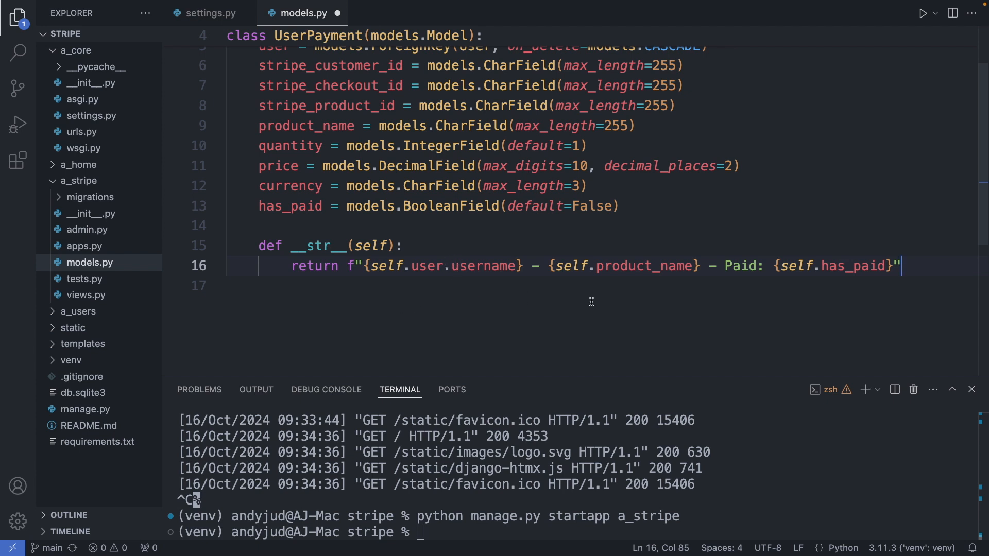
mouse_move(836, 294)
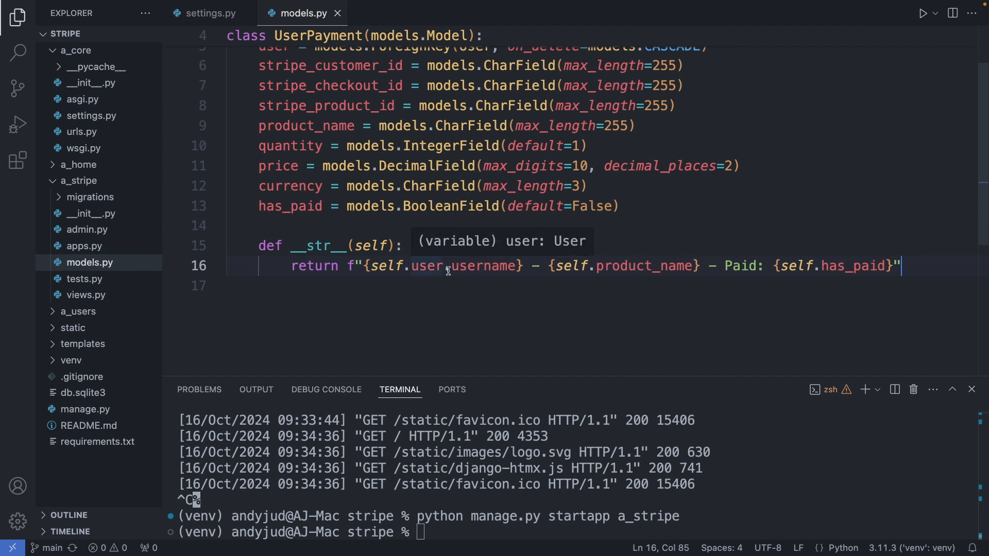
mouse_move(460, 296)
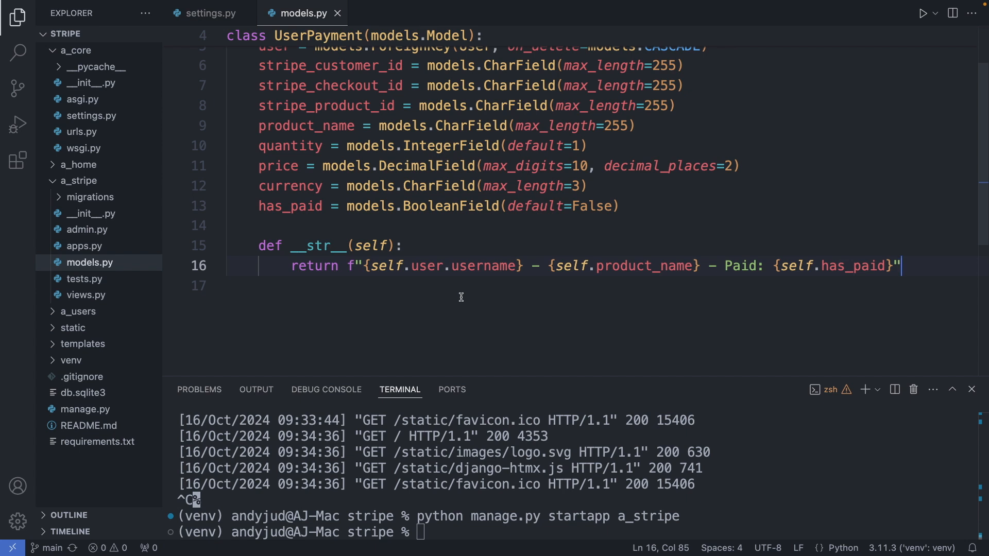
- Import the models into a_stripe/admin.py and register UserPayment
left_click(86, 228)
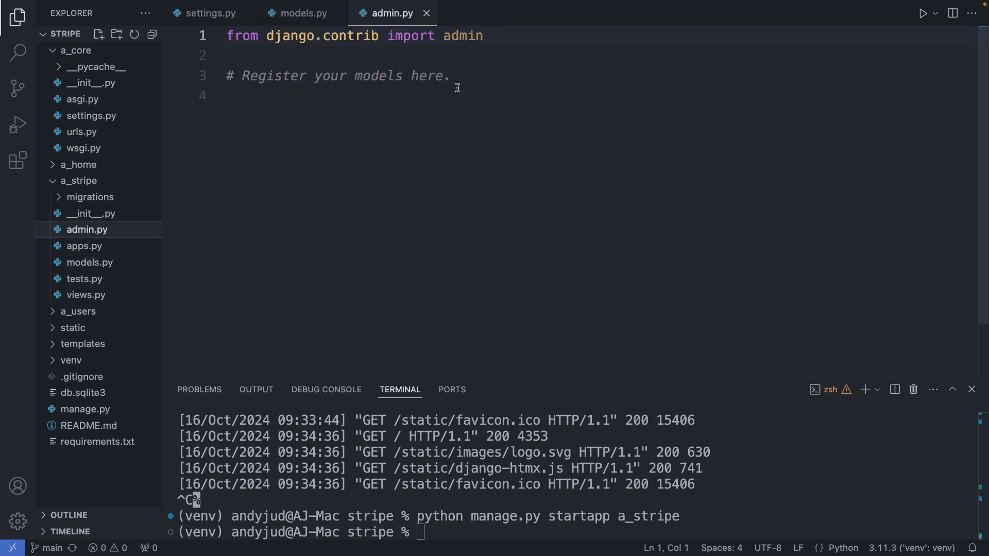
type("from .models import *")
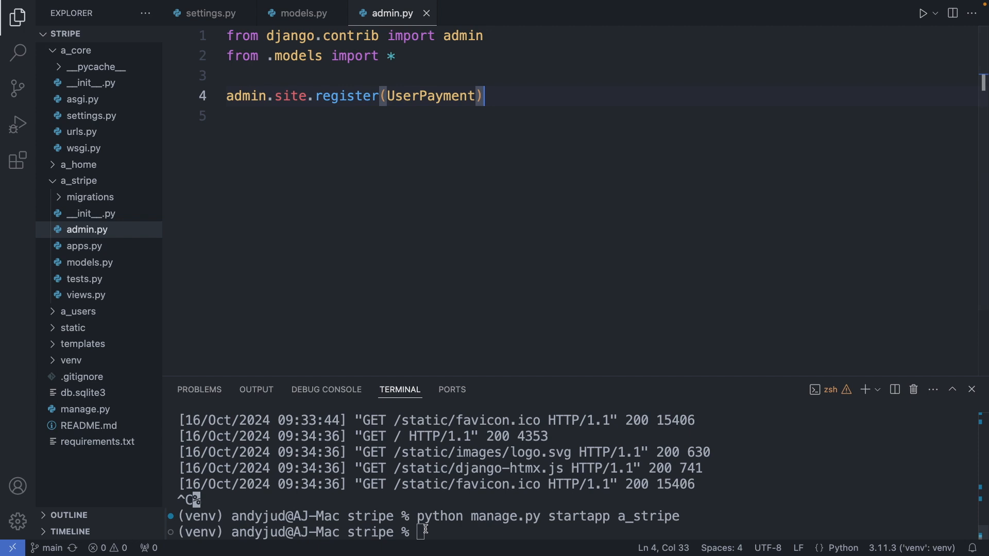
- Run makemigrations and migrate to create and apply the a_stripe migration
type("python manage.py makemigrations")
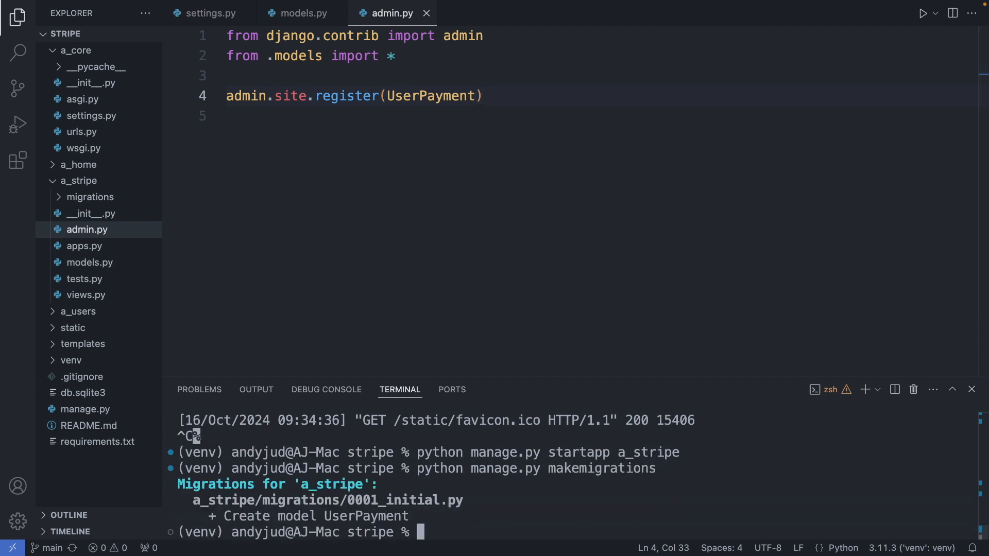
type("python manage.py migrate")
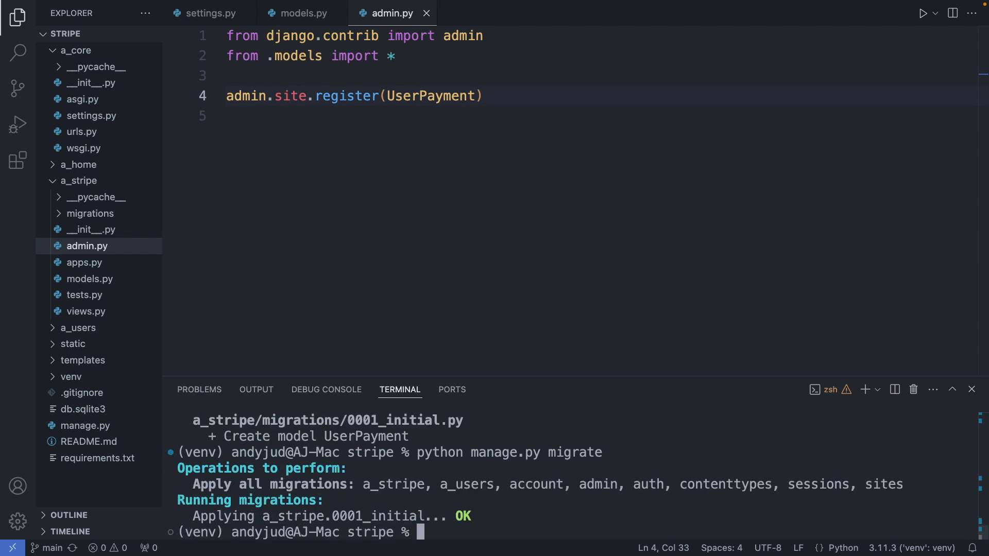
mouse_move(504, 306)
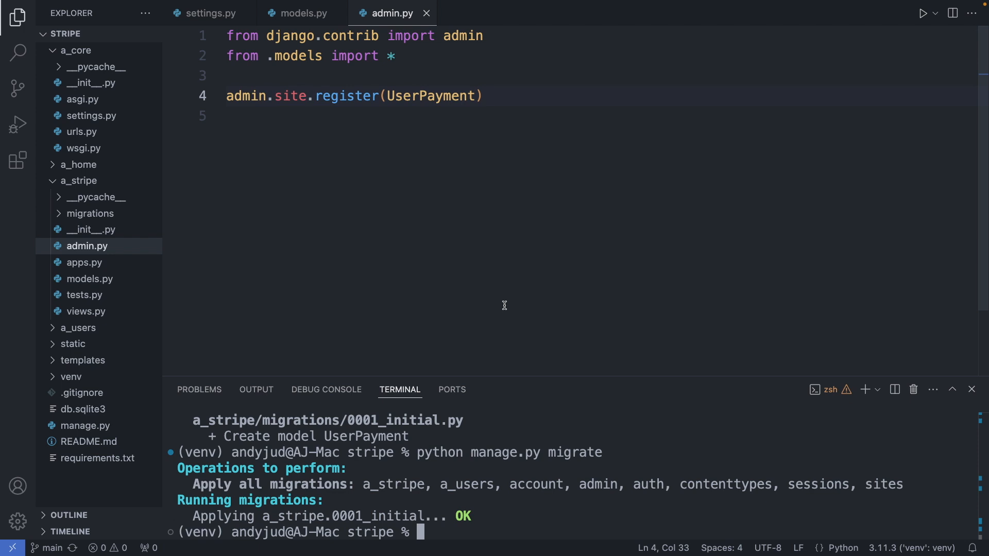
left_click(83, 360)
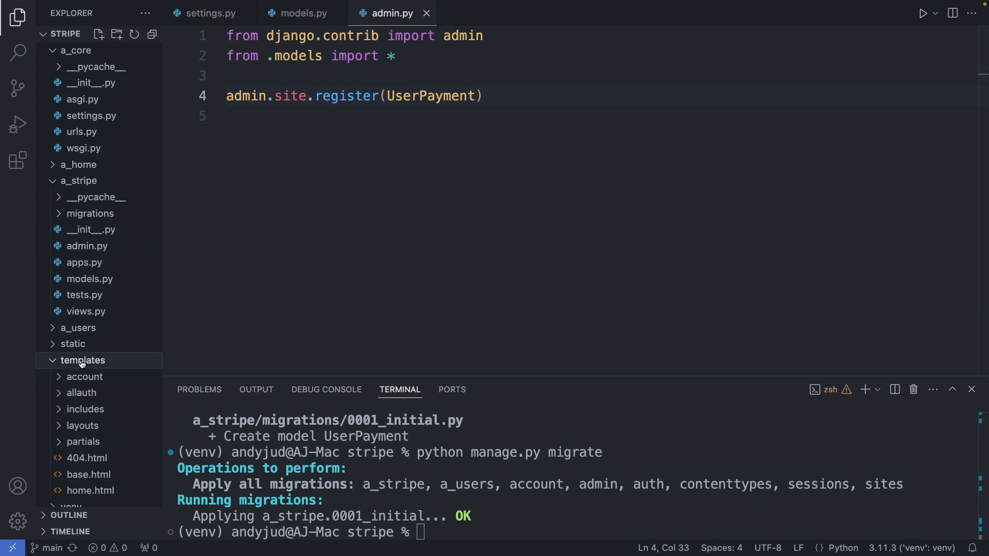
- Retitle the home.html heading to Payment and add the Shop link to the product URL
scroll("down", 3)
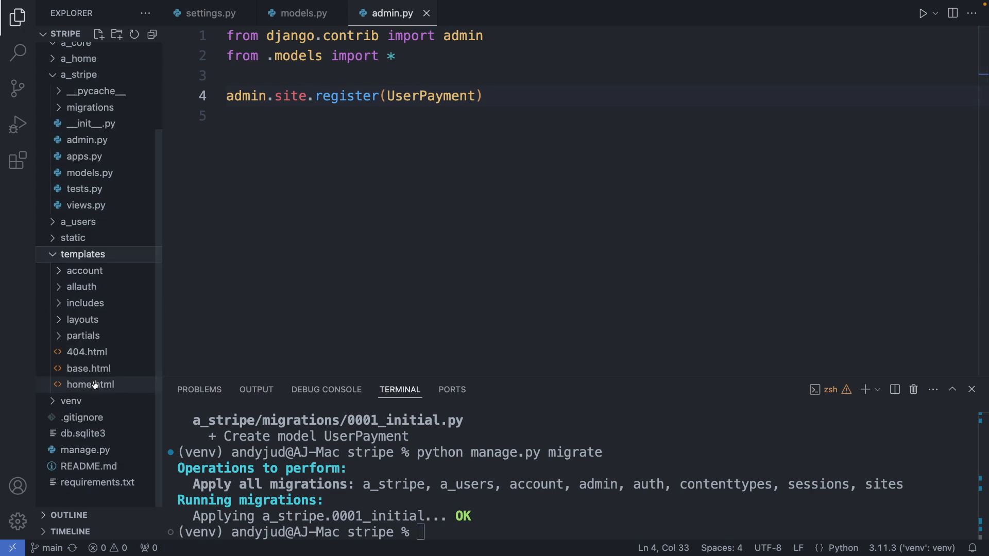
left_click(91, 385)
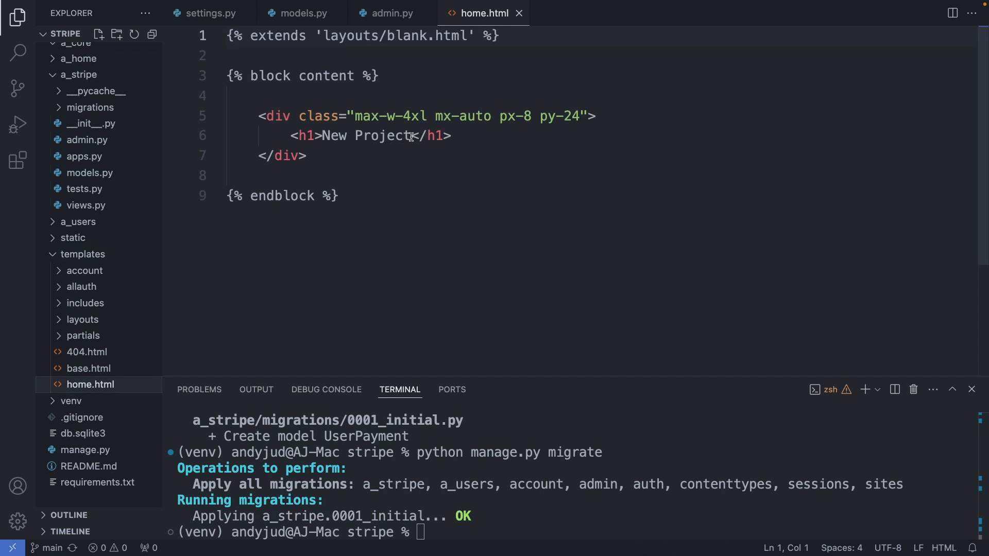
type("Payment")
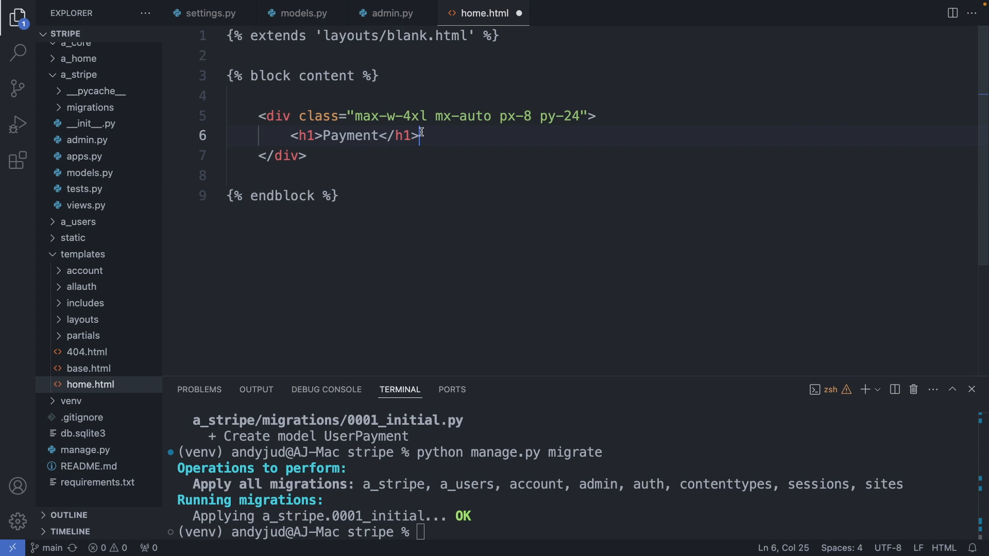
key("Enter")
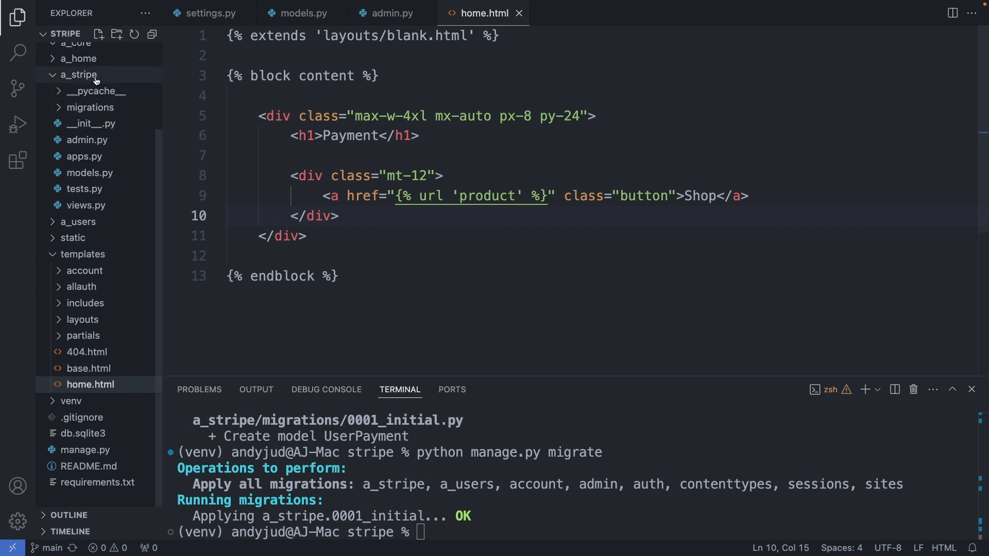
- Create a_stripe/urls.py and add path('payment/', include('a_stripe.urls')) to the project urls
left_click(79, 74)
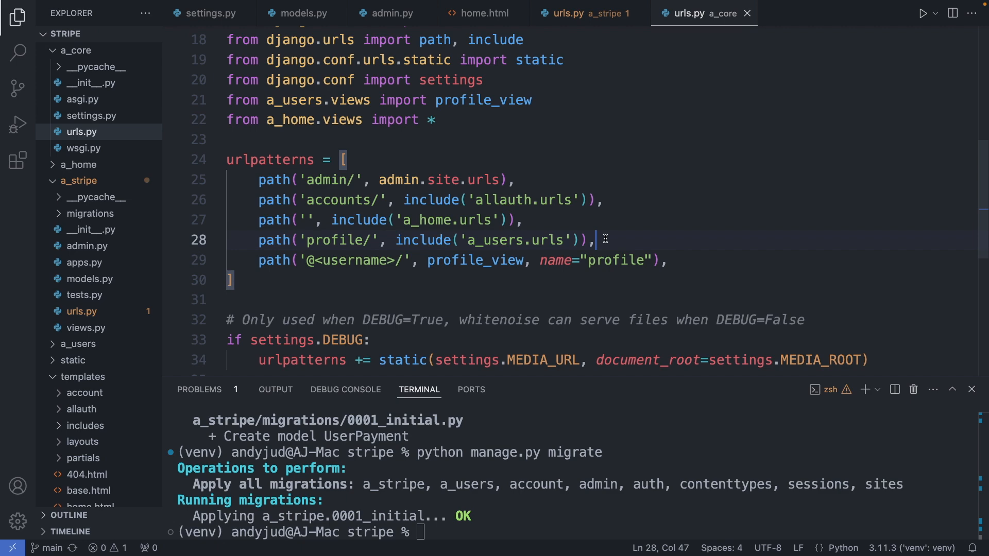
type("path('payment/', include('a_stripe.urls')),")
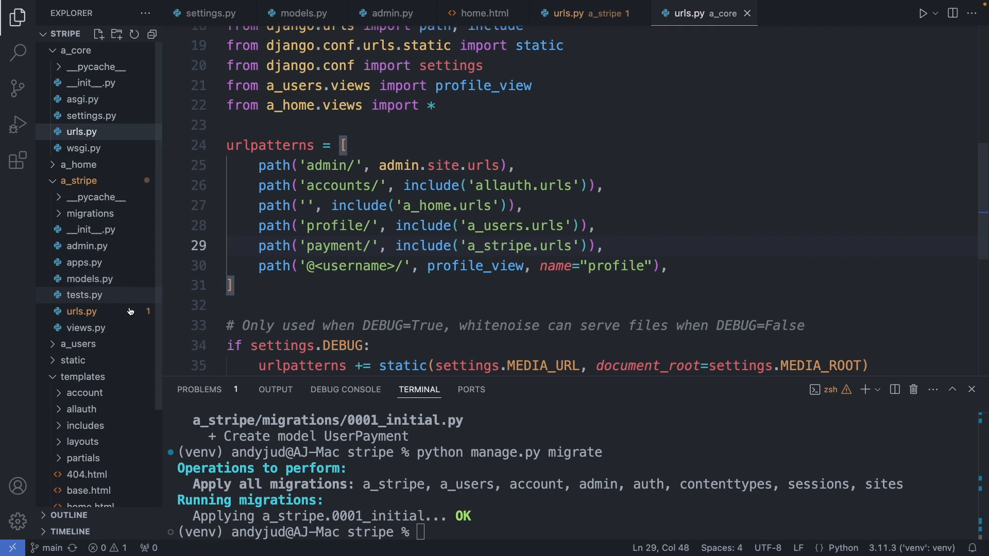
- Define product_view in a_stripe/views.py returning render of 'a_stripe/product.html'
left_click(85, 327)
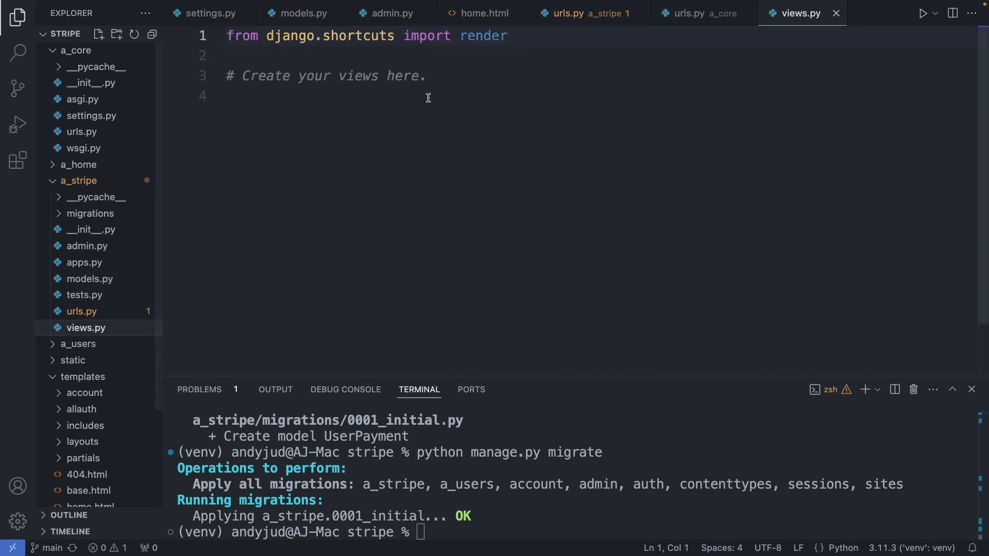
type("def product_view(request):")
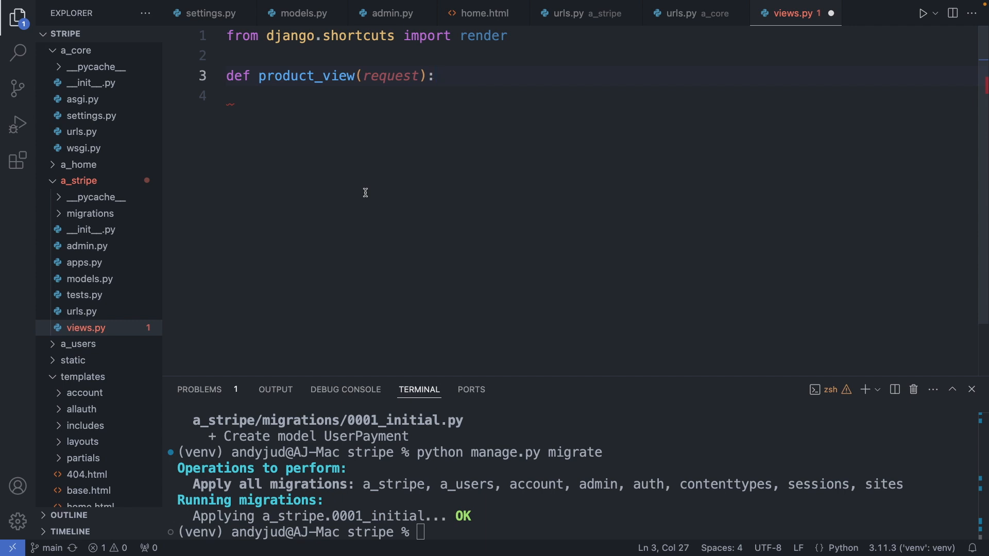
type("return render(request, 'a_stripe/product.html')")
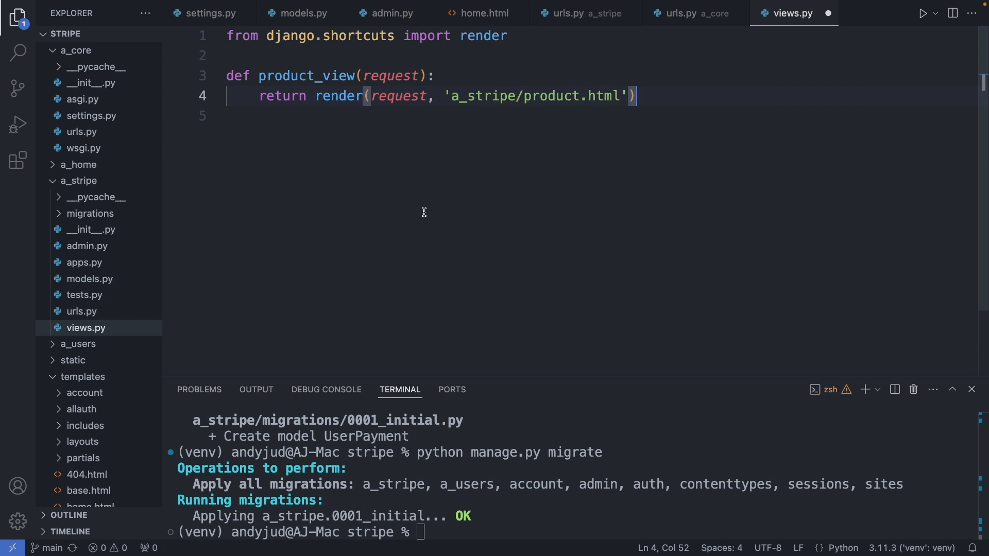
mouse_move(566, 129)
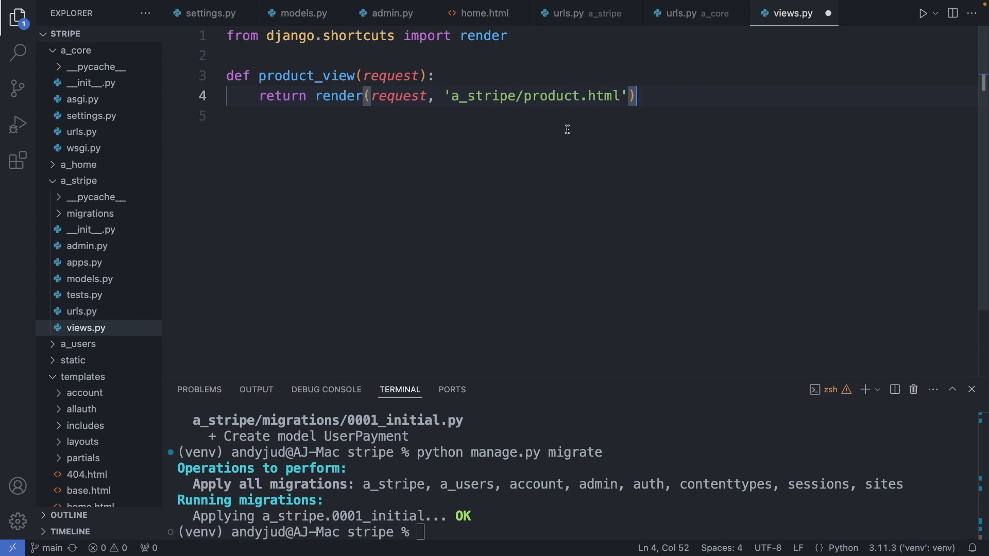
double_click(561, 96)
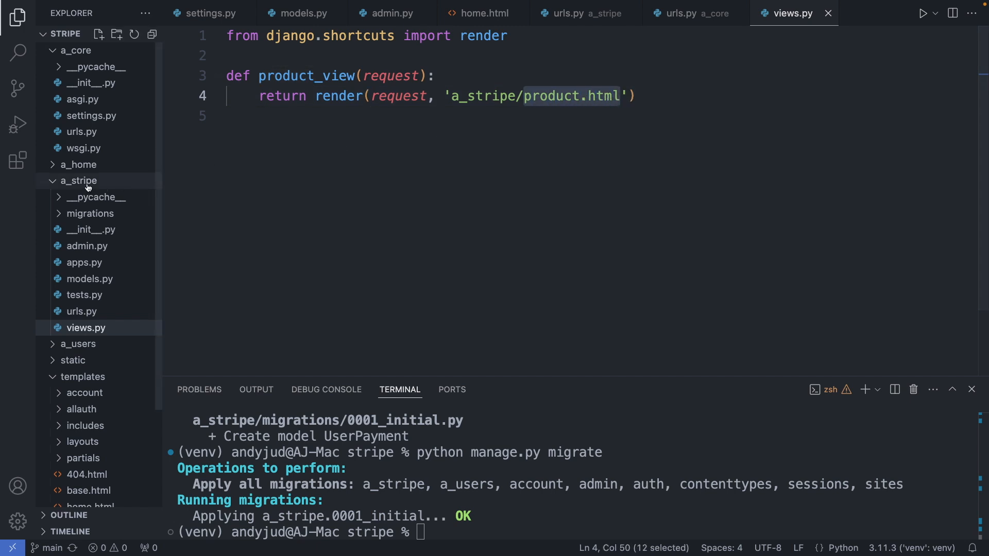
- Create the templates/a_stripe folder with a product.html file inside the a_stripe app
left_click(117, 34)
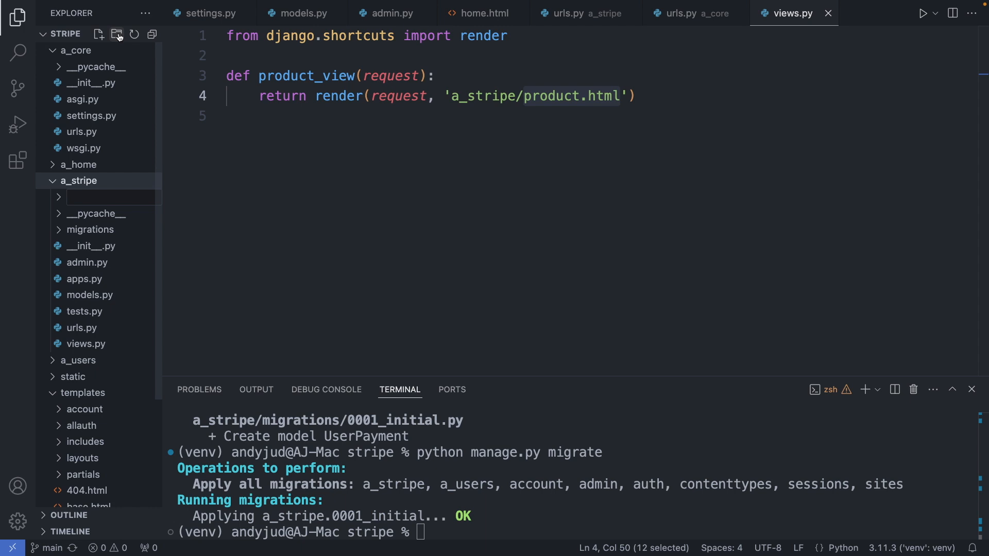
type("templates")
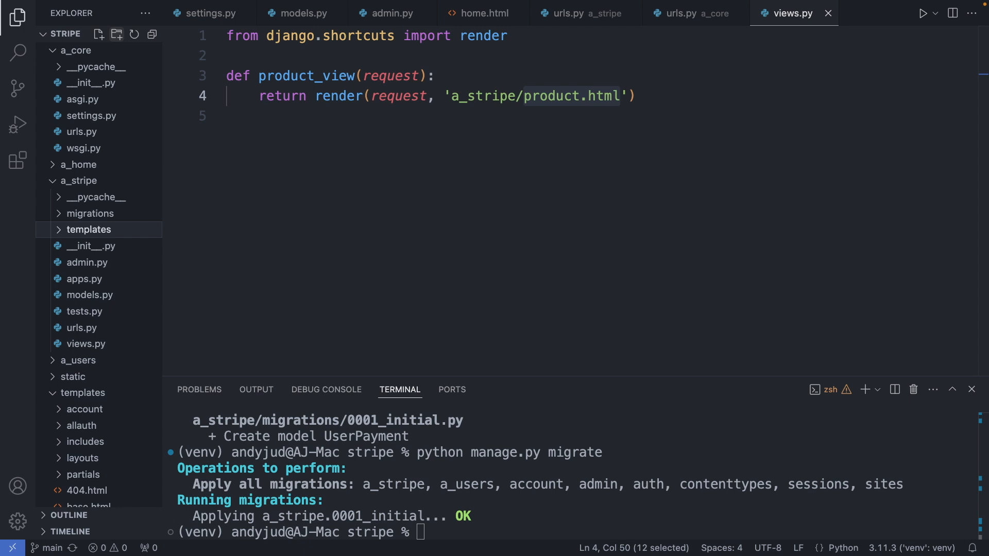
type("a")
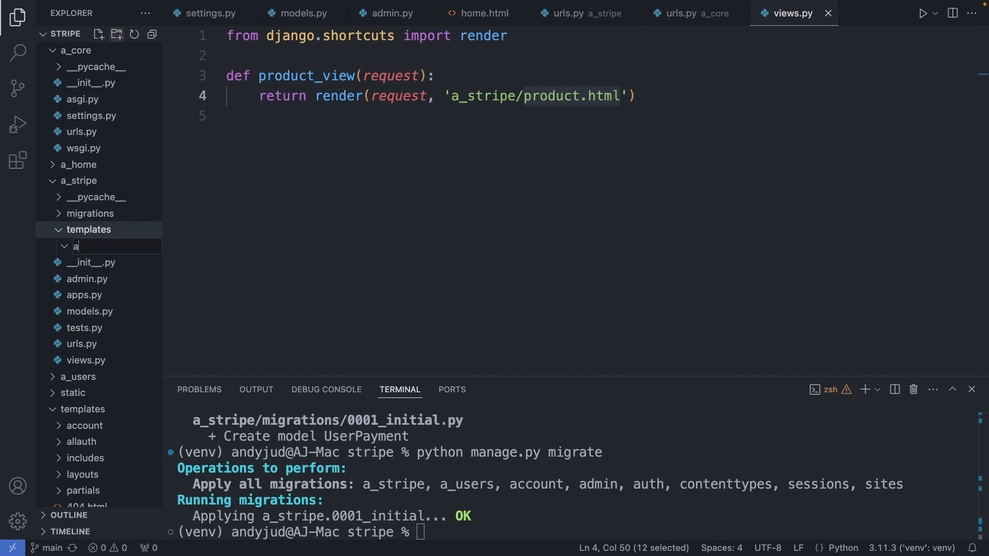
type("_stri")
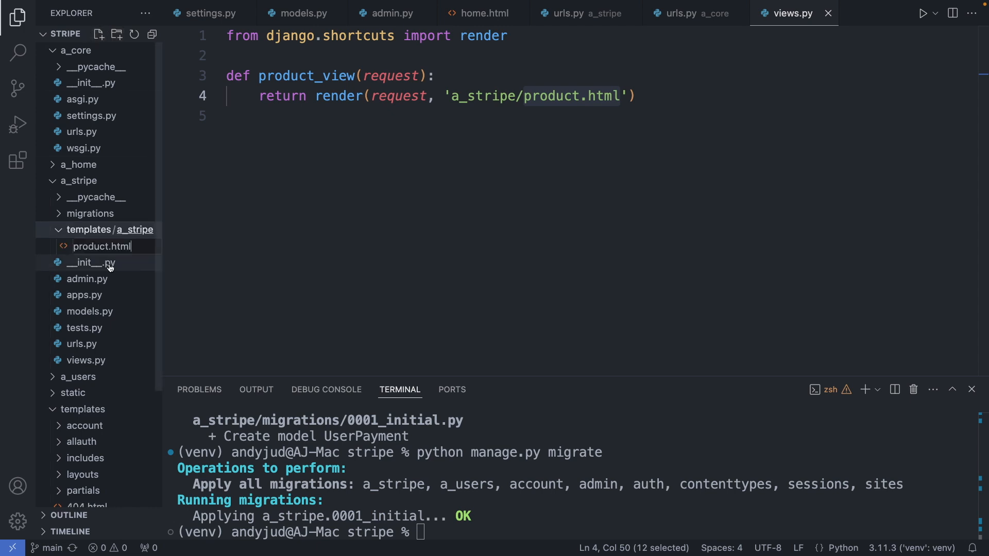
double_click(102, 247)
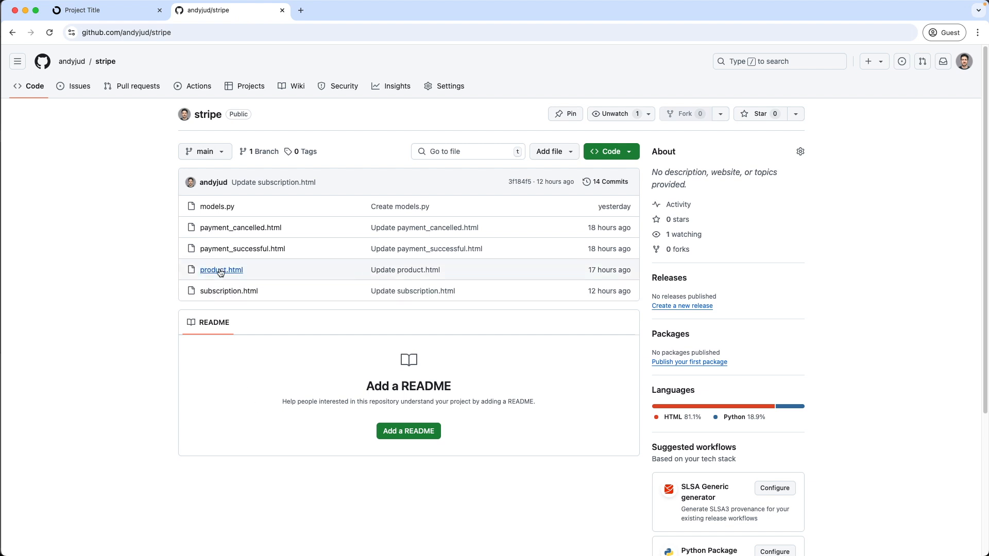
- View product.html's source in the stripe GitHub repository
left_click(221, 270)
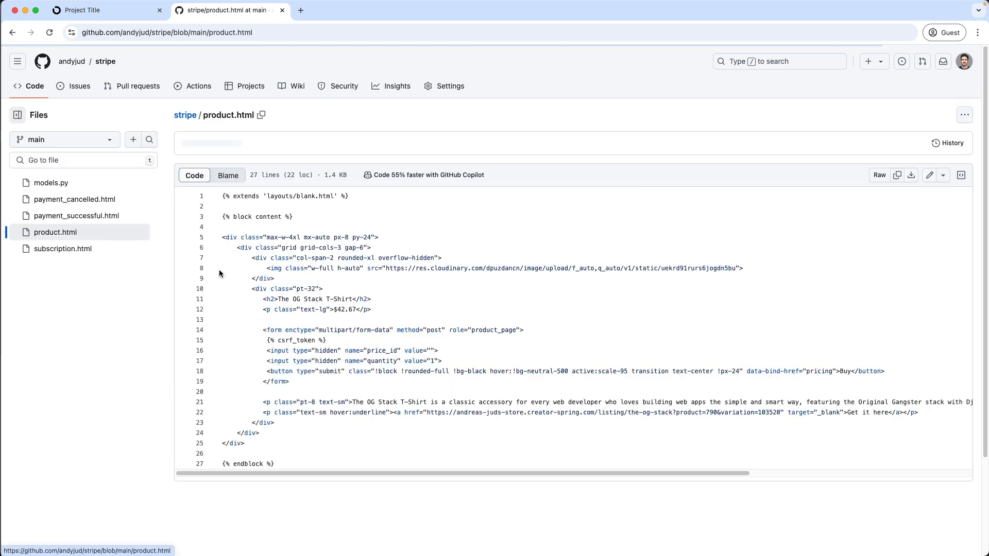
mouse_move(911, 175)
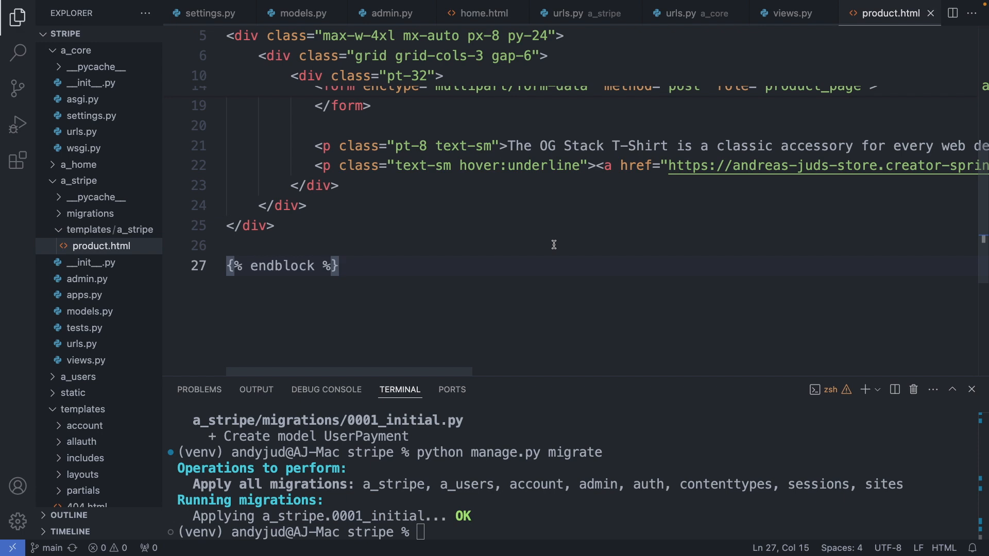
mouse_move(493, 318)
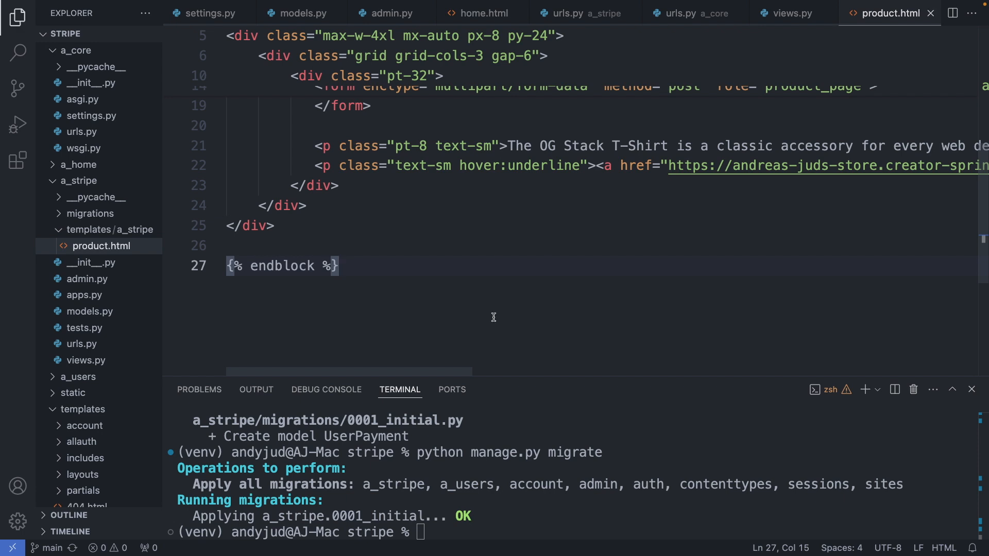
- Start the Django development server with runserver
type("python manage.py runserver")
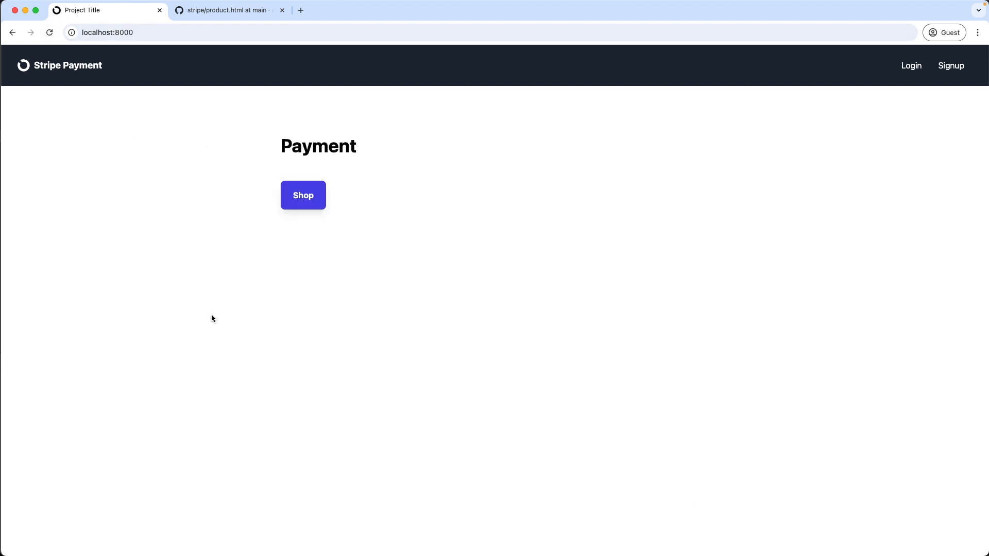
- Follow the Shop button to the OG Stack T-Shirt page at /payment/
left_click(303, 195)
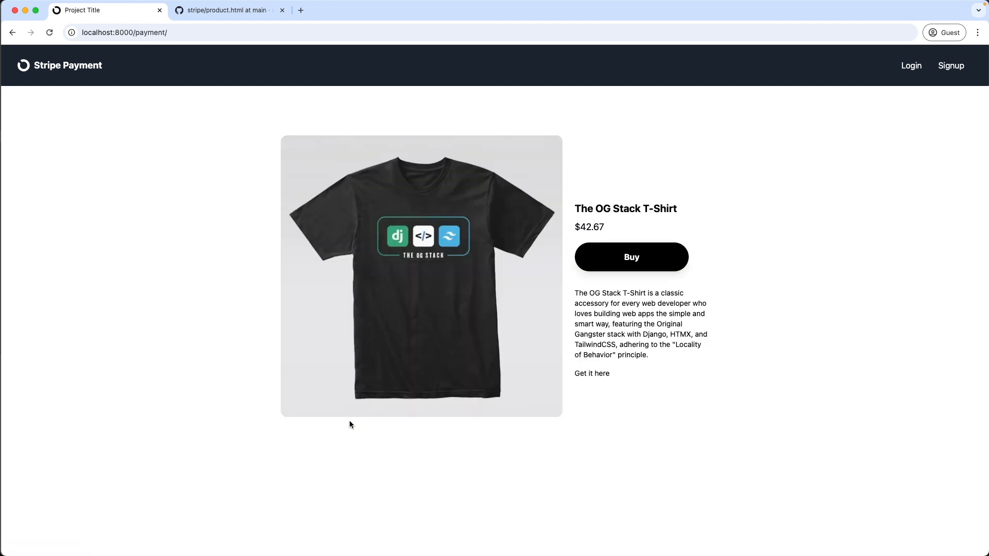
mouse_move(350, 423)
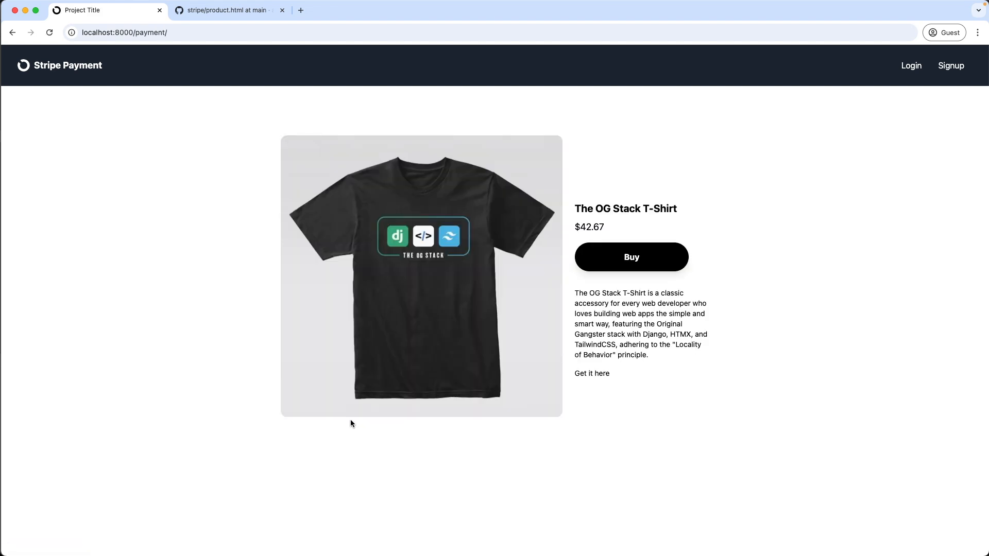